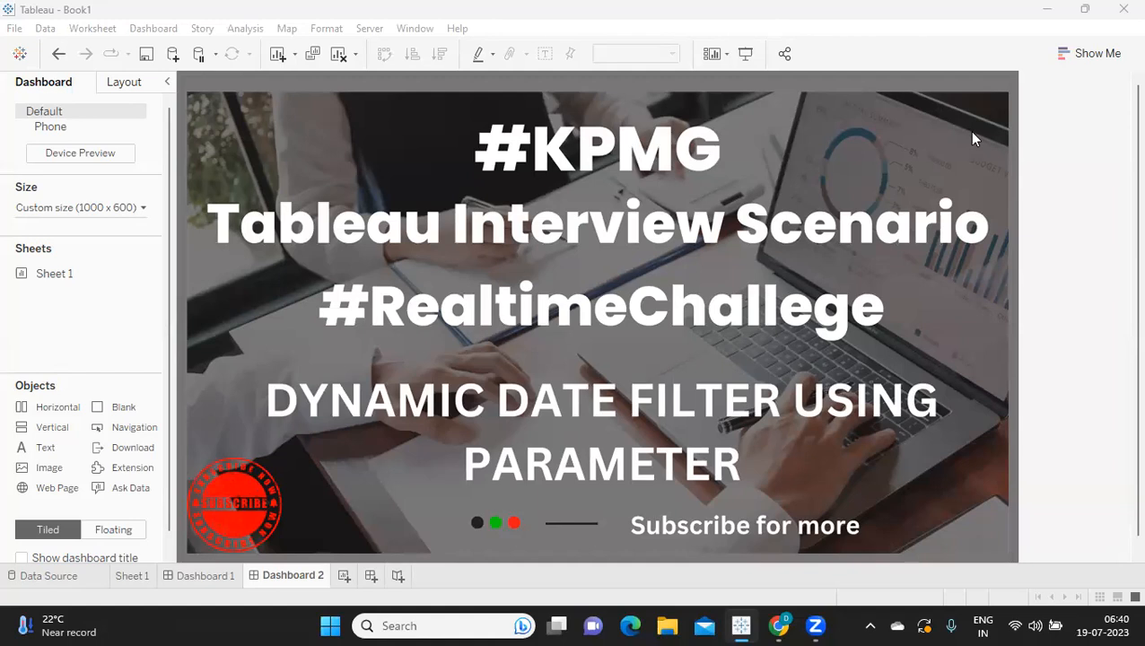
mouse_move(401, 459)
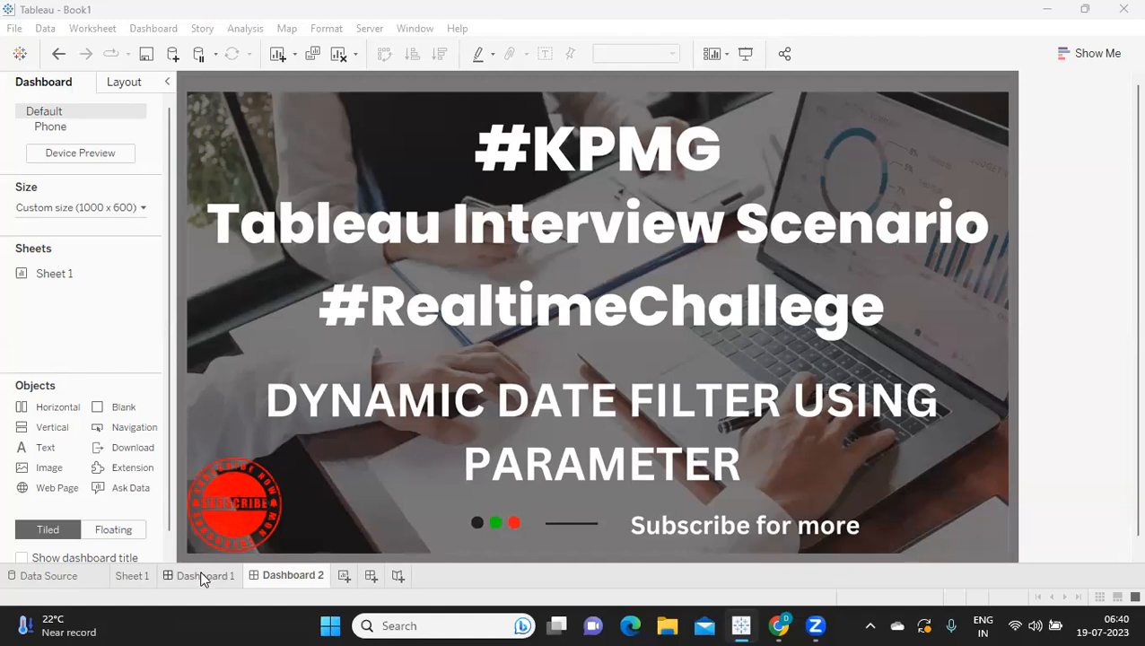
Step: Preview the finished Dynamic Date Selector dashboard, trying Year, Month 1-2 and Week filters then All
left_click(205, 575)
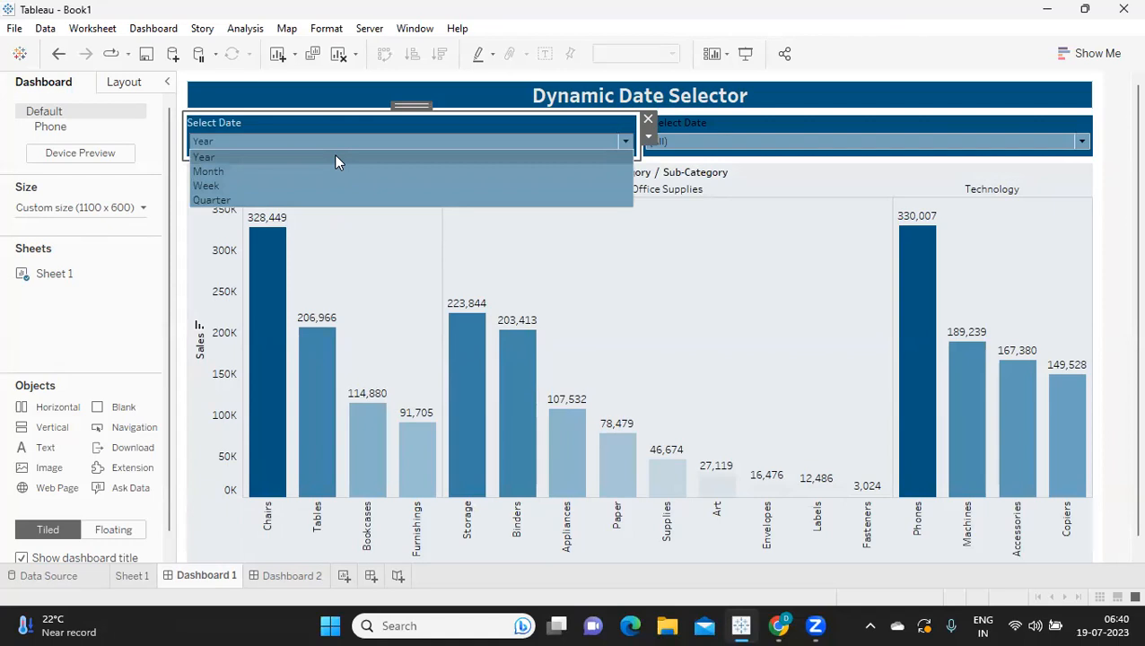
mouse_move(576, 140)
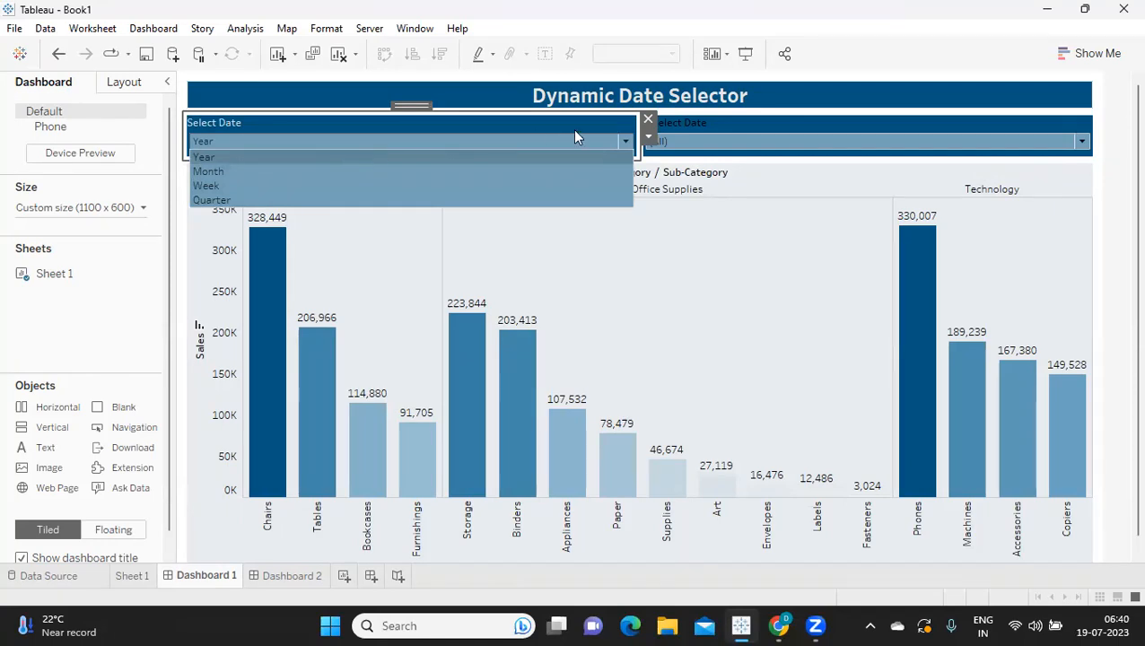
mouse_move(496, 341)
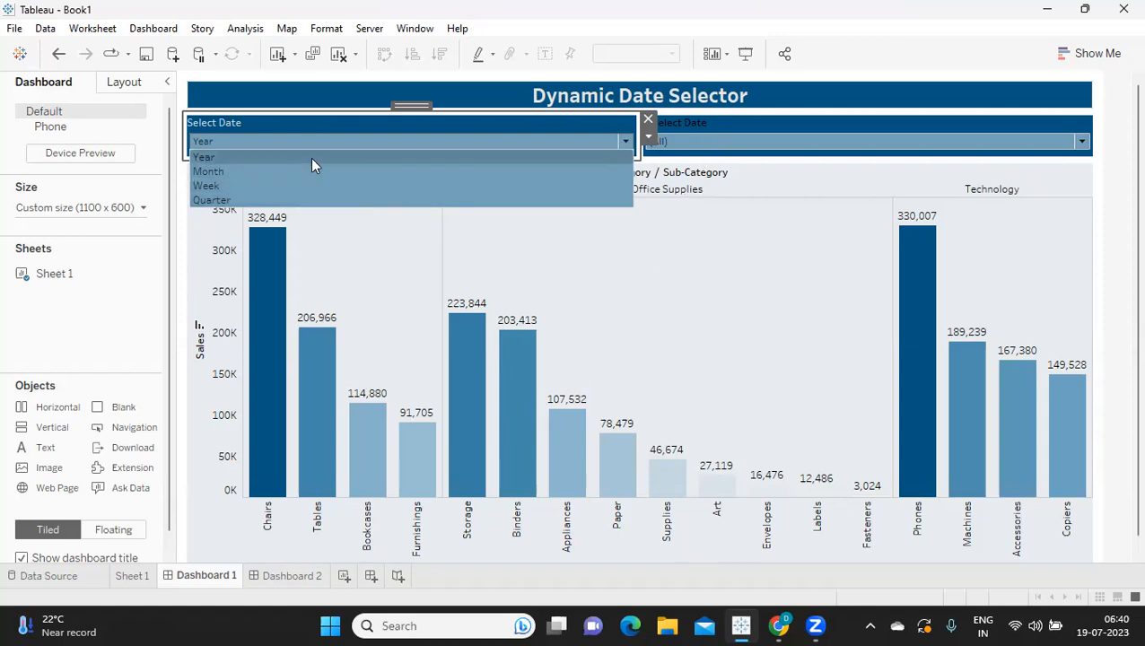
left_click(203, 157)
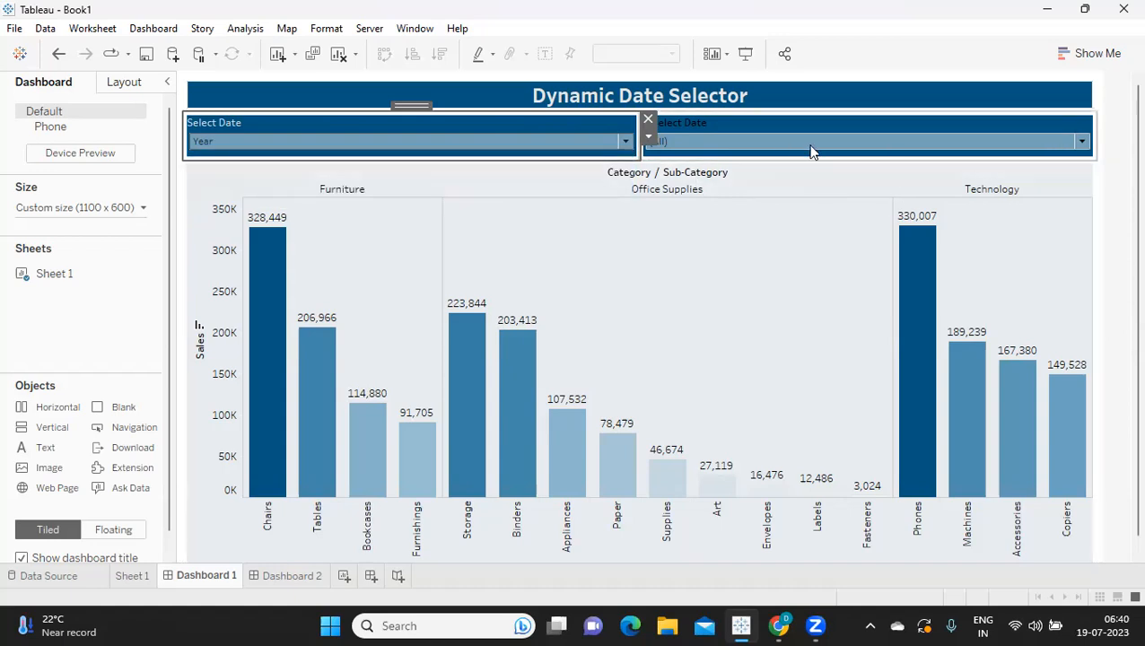
mouse_move(839, 139)
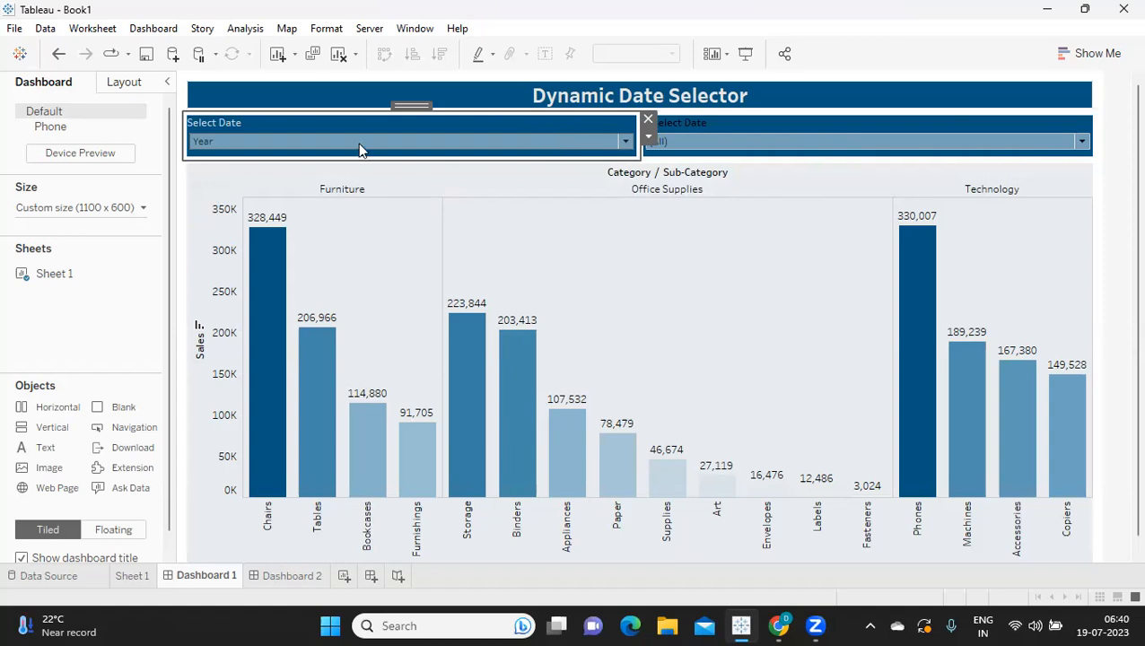
left_click(1082, 141)
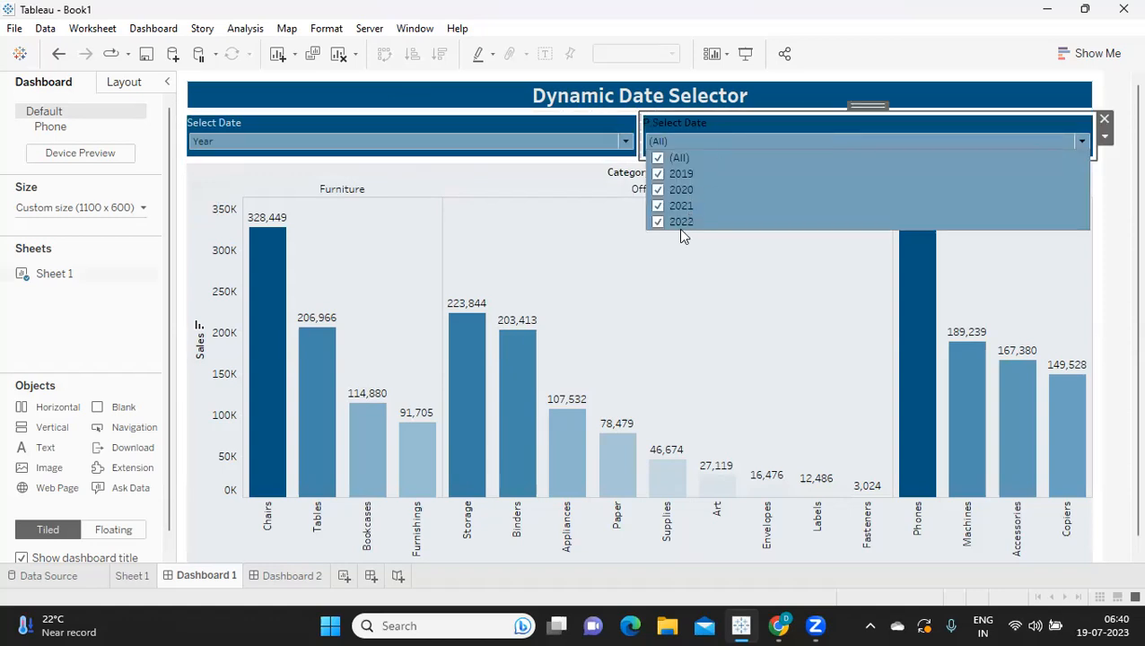
left_click(622, 141)
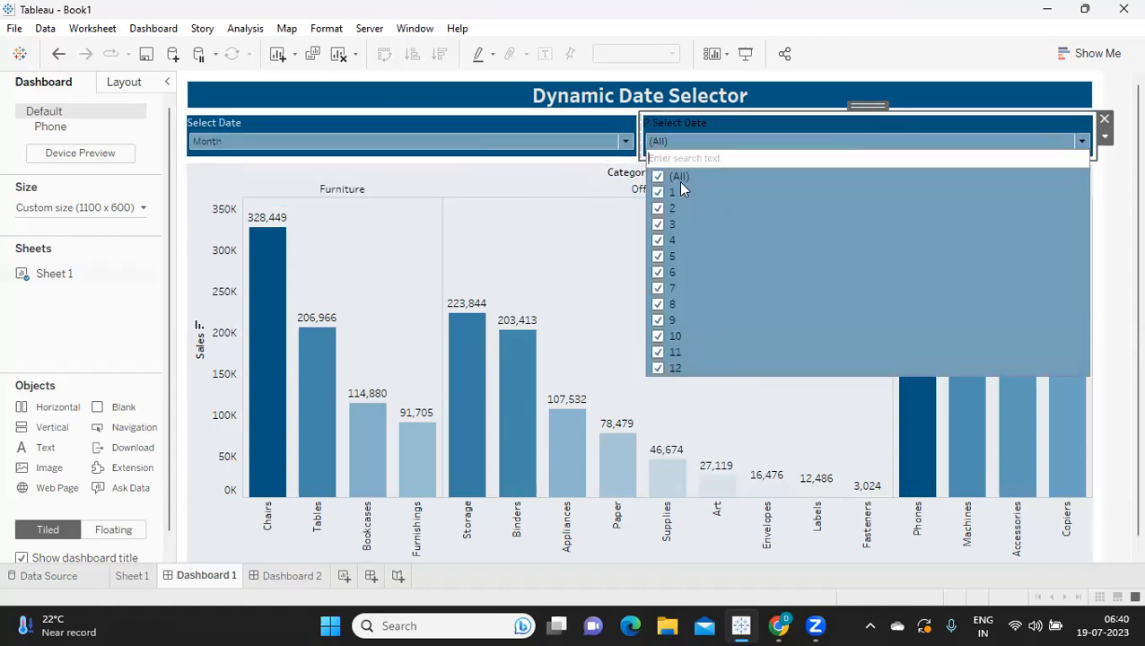
left_click(657, 176)
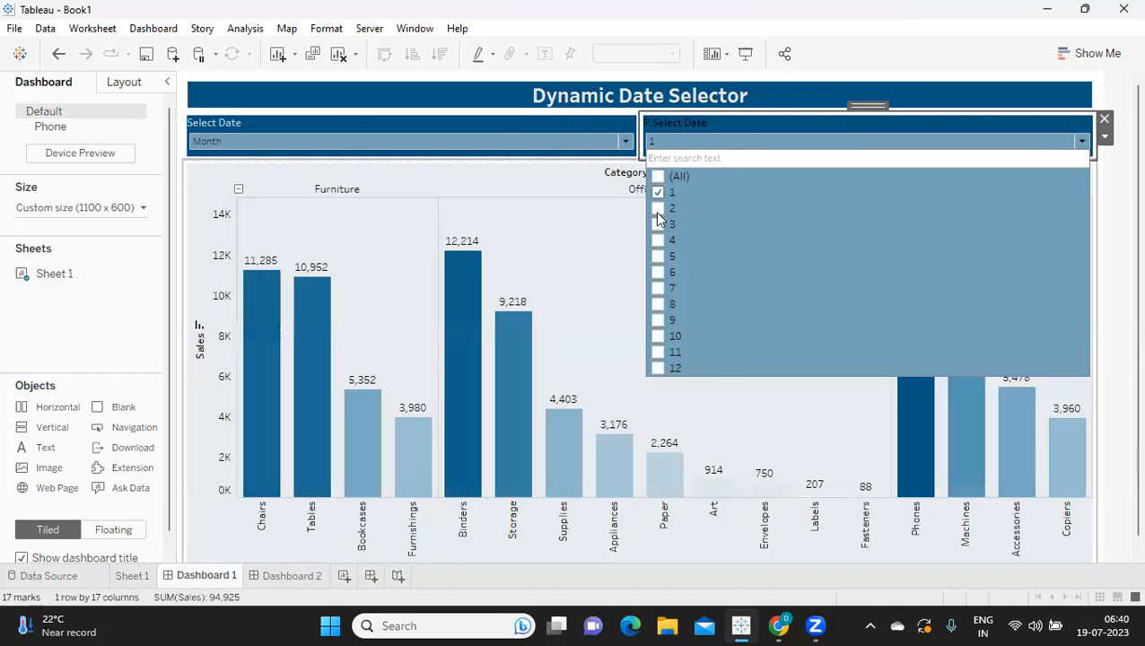
left_click(658, 207)
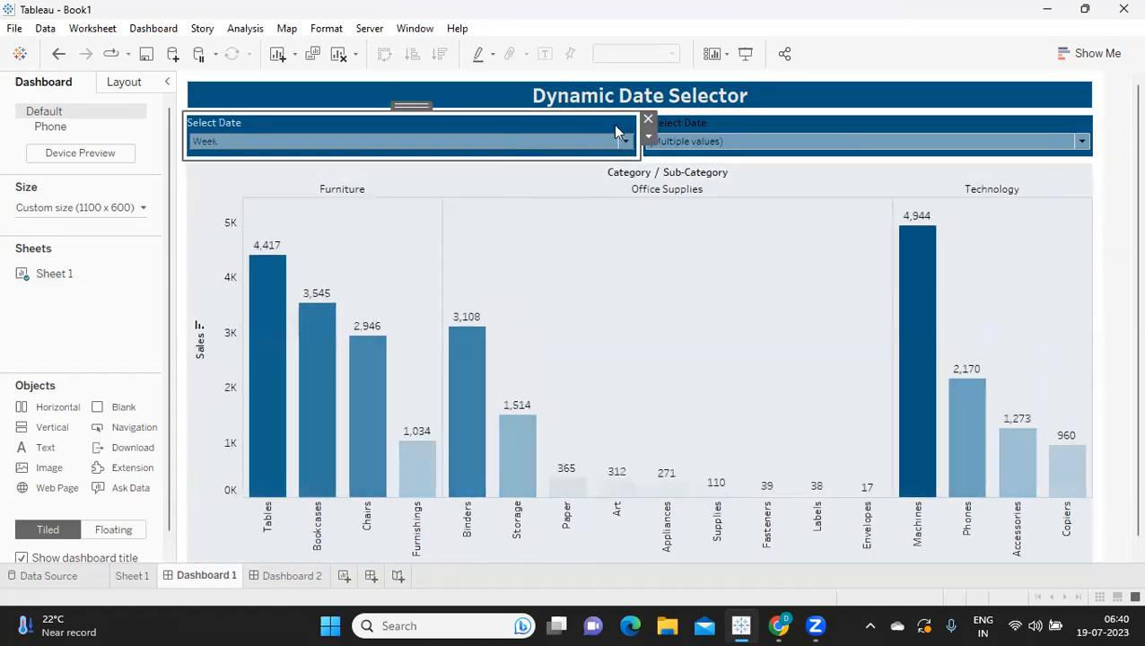
left_click(1080, 140)
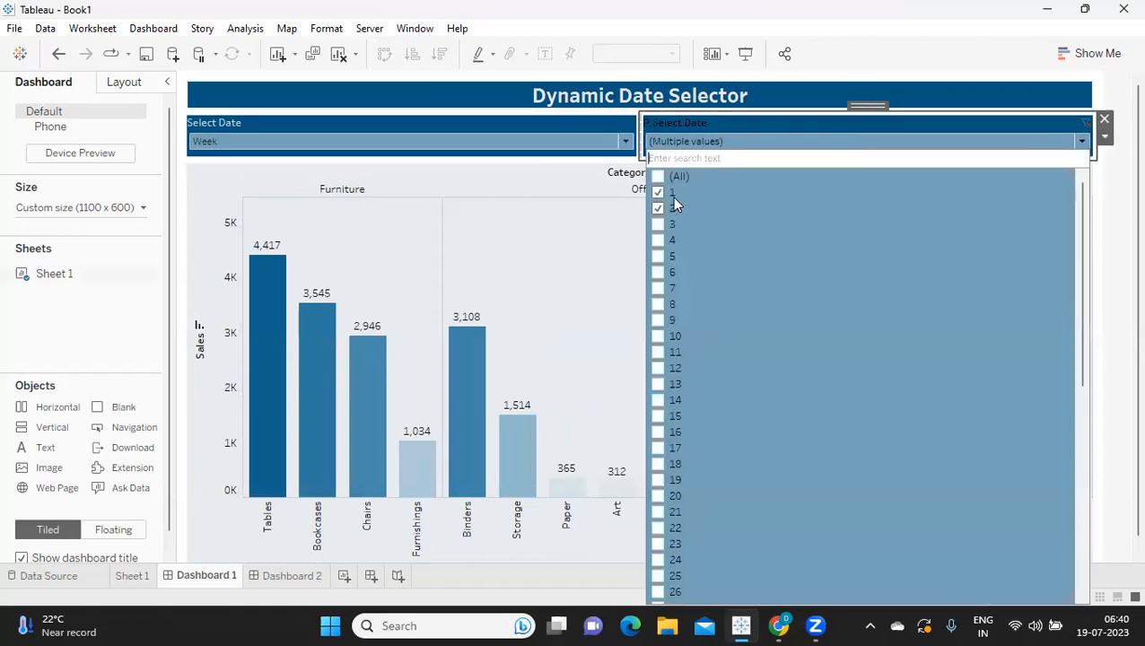
left_click(657, 176)
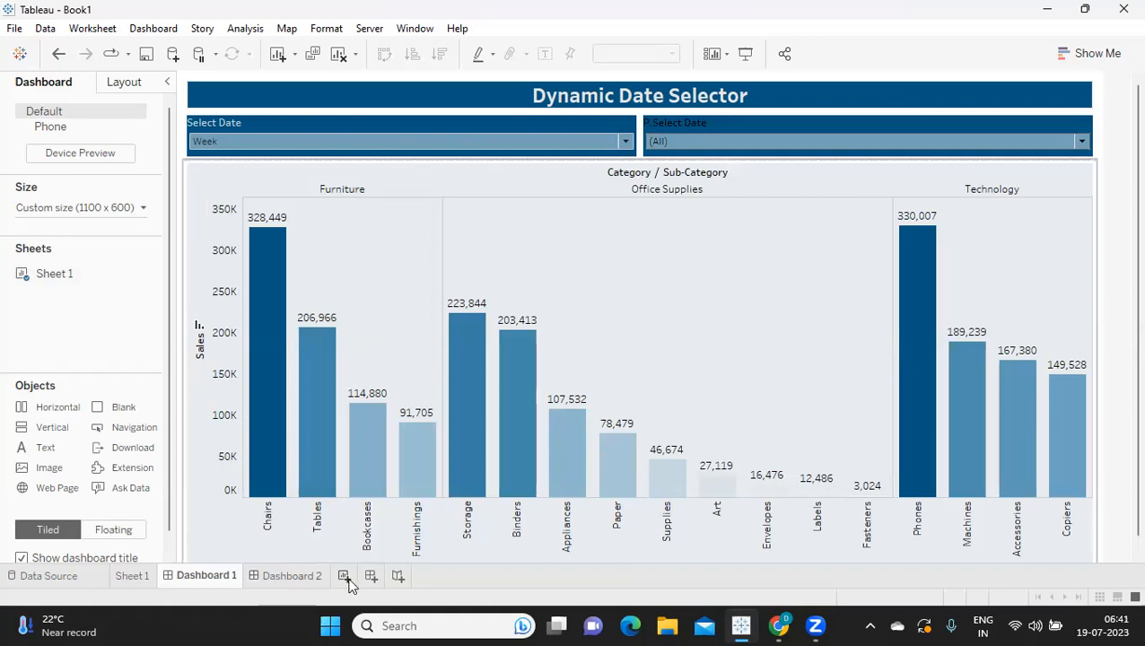
Step: Add a blank Sheet 2 and clear the Data pane field search
left_click(343, 575)
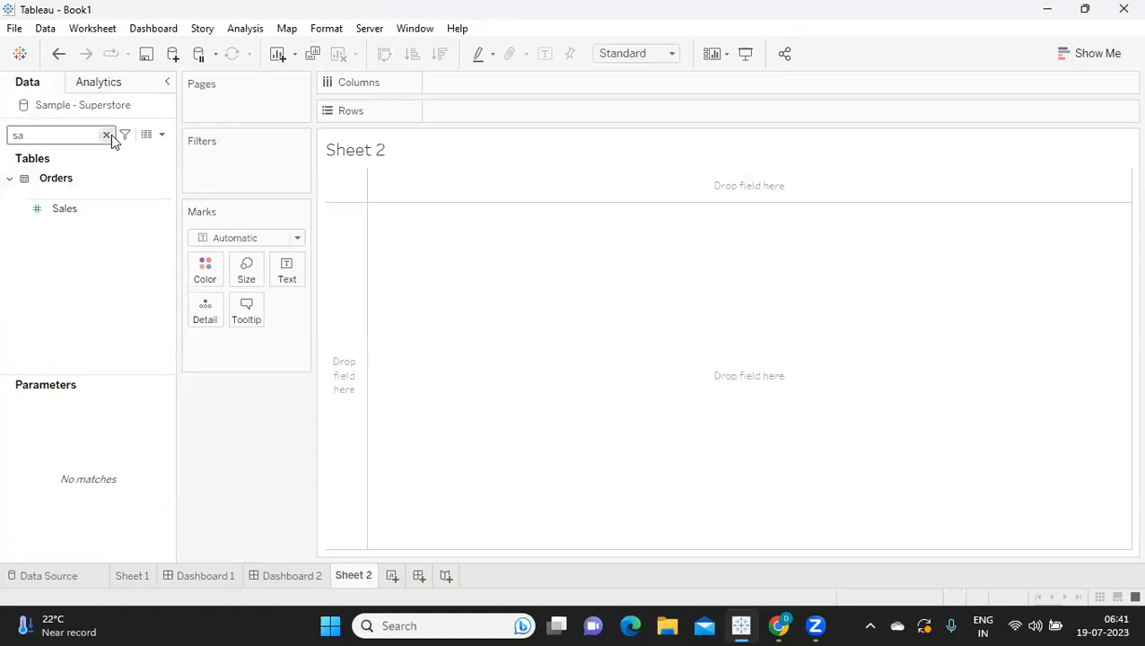
left_click(106, 135)
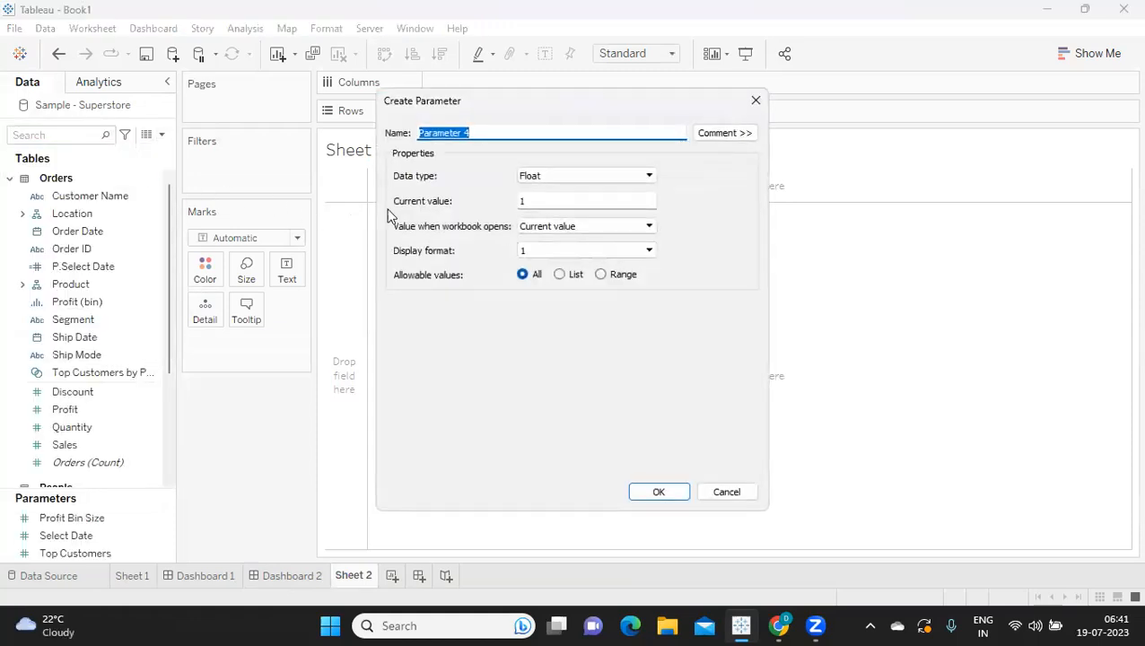
Step: Name the parameter Select Date Format, make it an Integer with a List of allowable values starting at 1
type("Select Date Format")
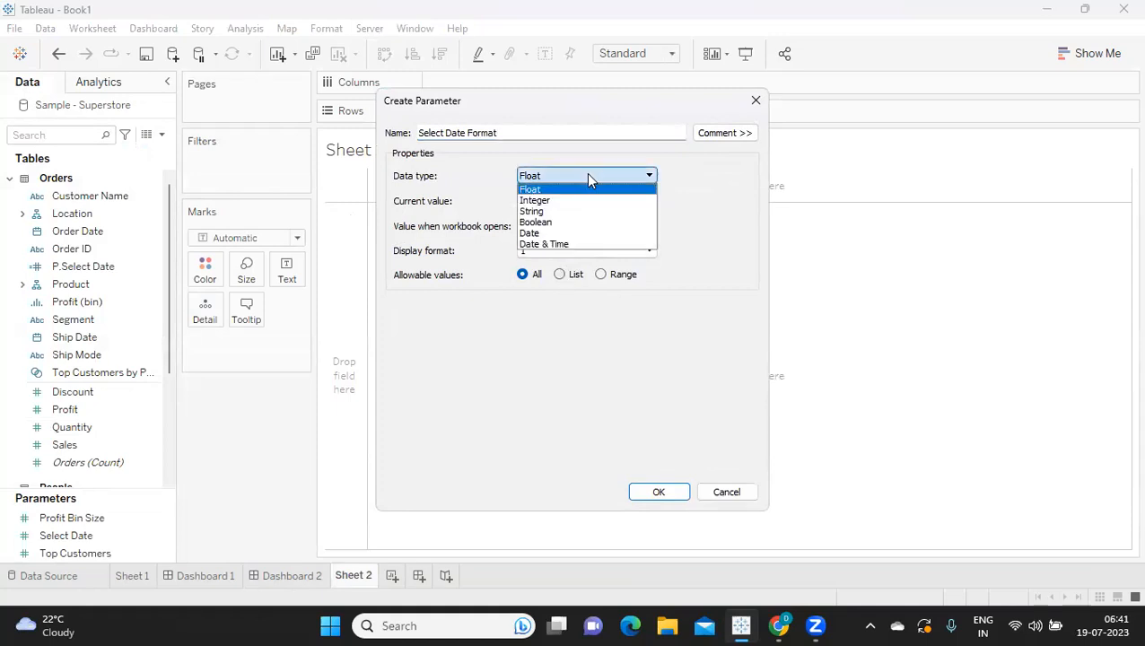
left_click(533, 199)
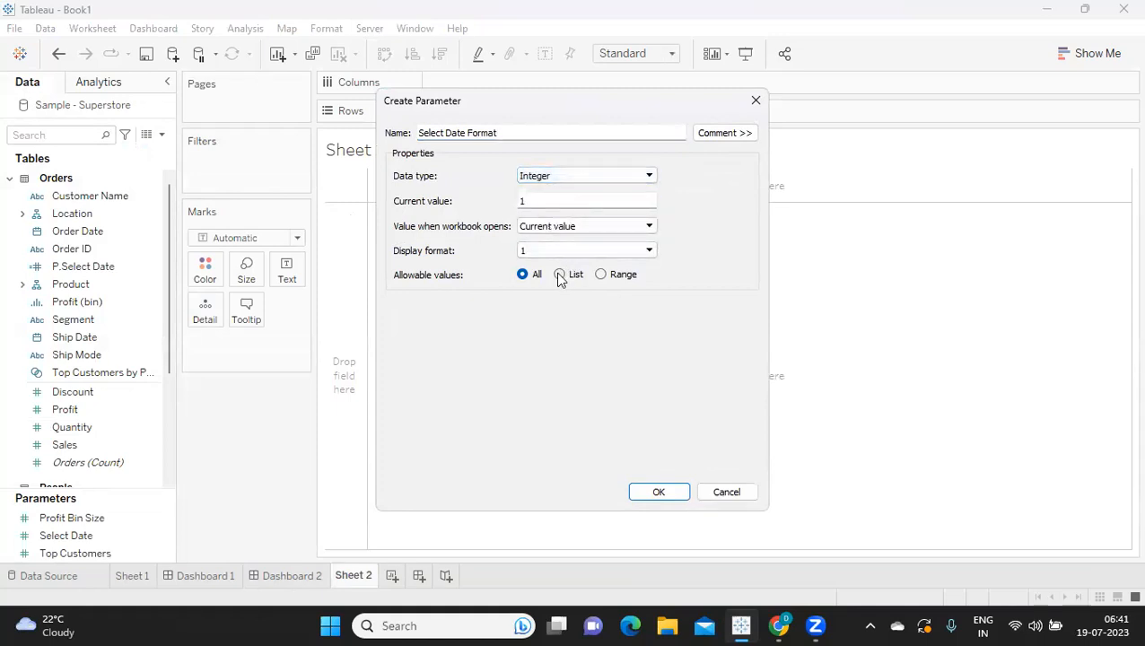
left_click(560, 274)
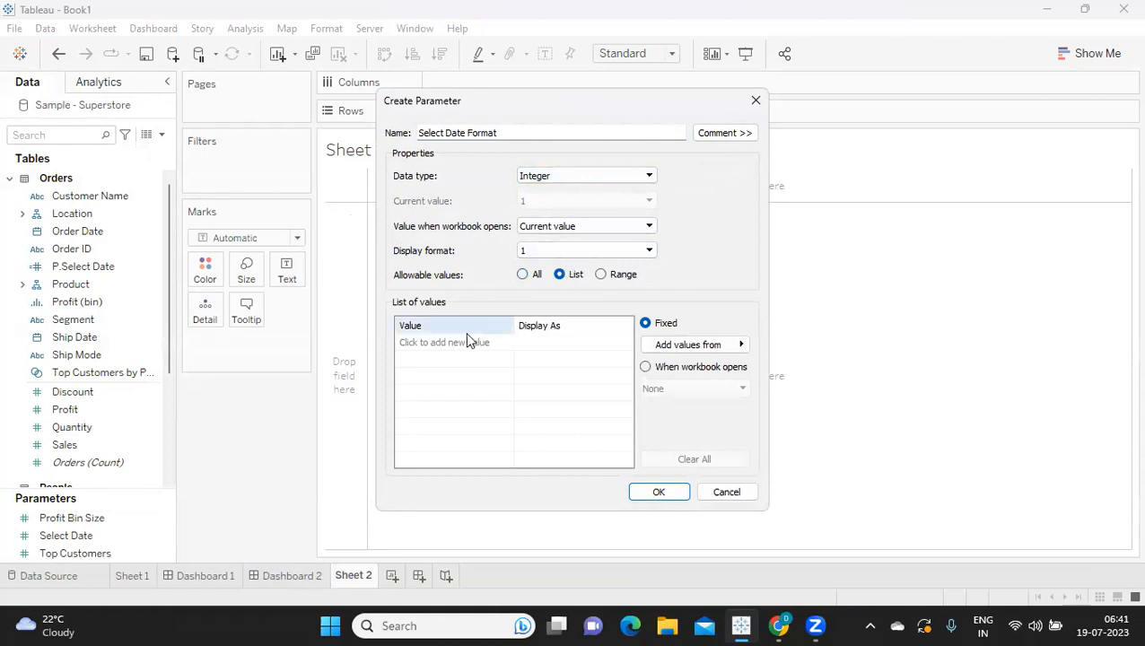
left_click(453, 342)
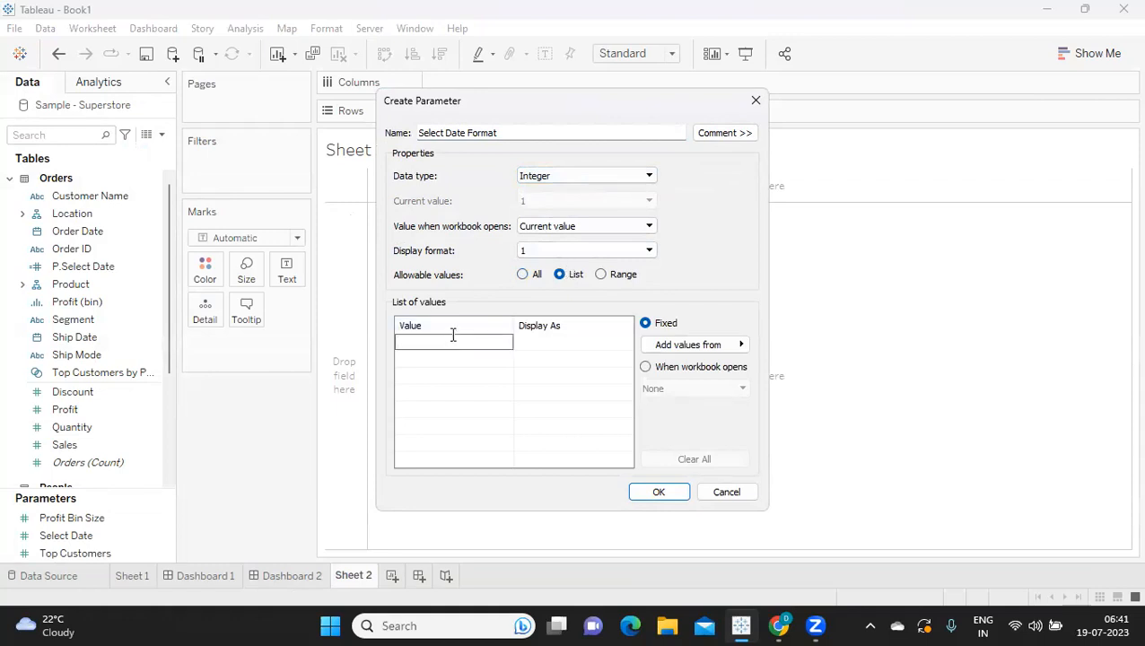
type("1")
left_click(454, 392)
type("4")
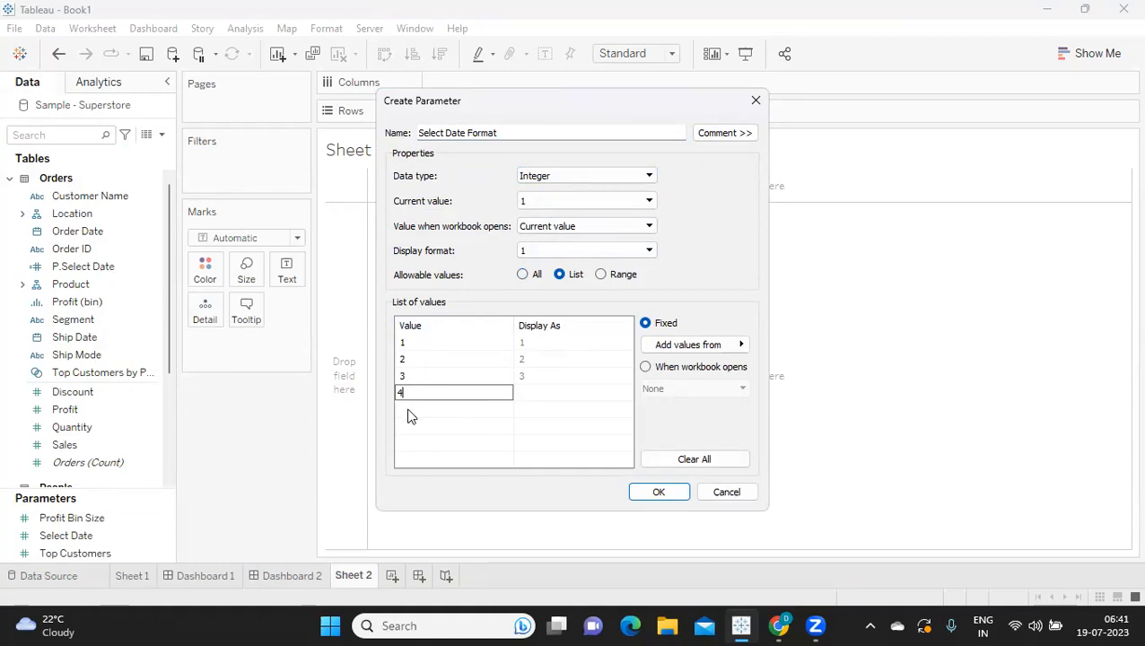
mouse_move(559, 346)
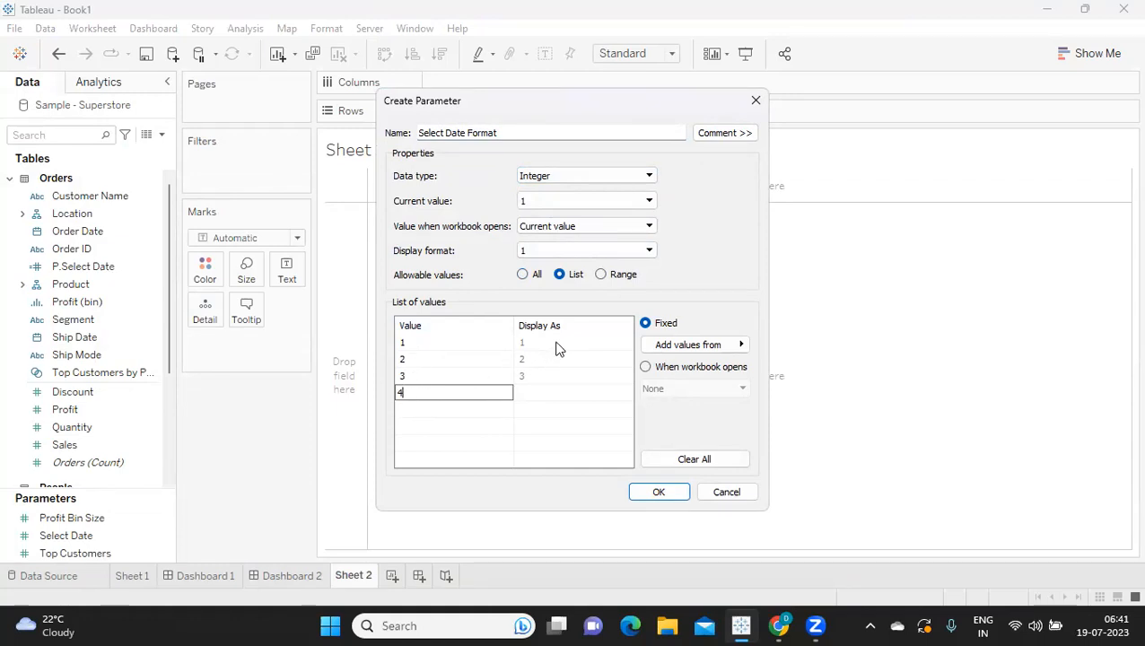
Step: Label the list values 1 Year, 2 Month, 3 Quarter, 4 Week
left_click(573, 343)
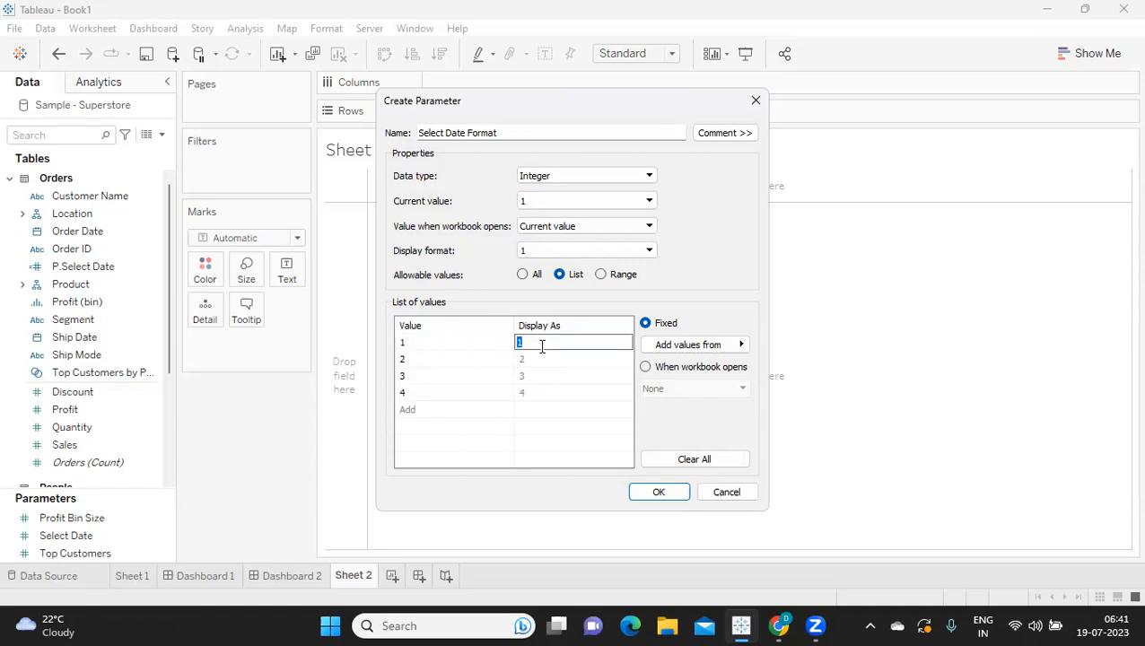
type("Year")
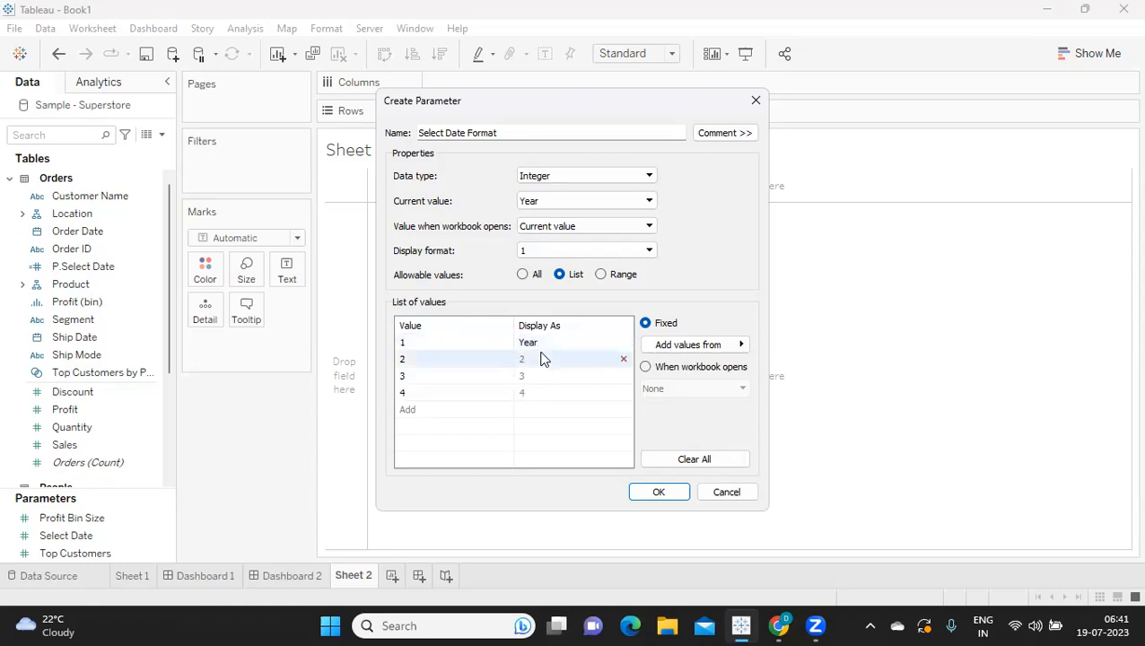
double_click(542, 359)
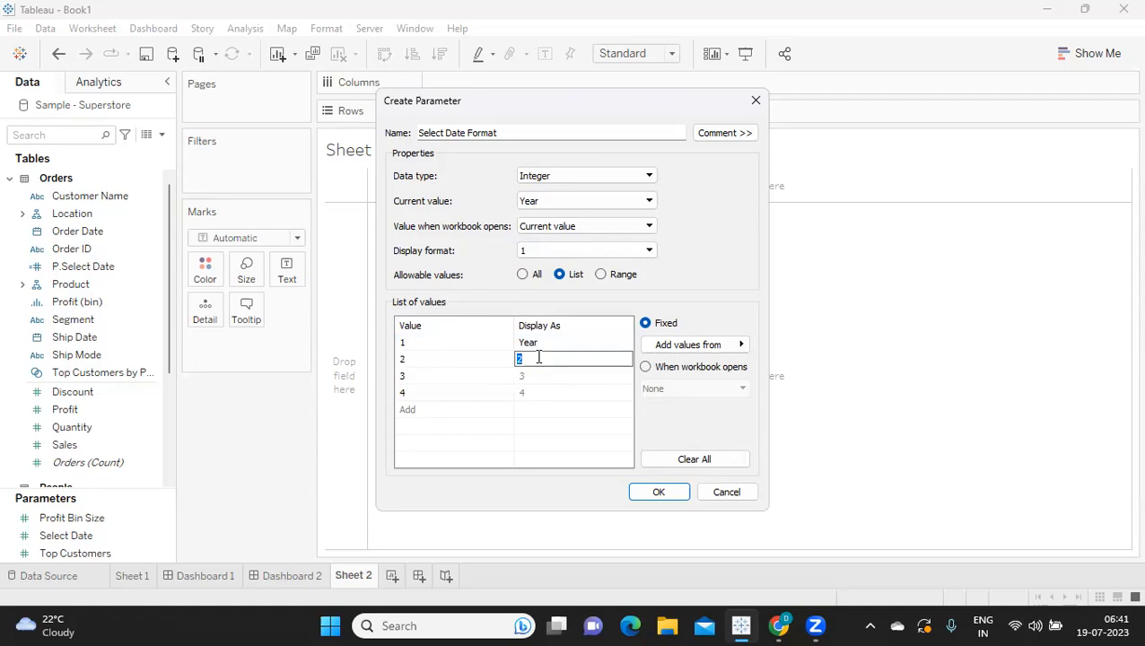
type("Month")
left_click(573, 376)
type("Quarter")
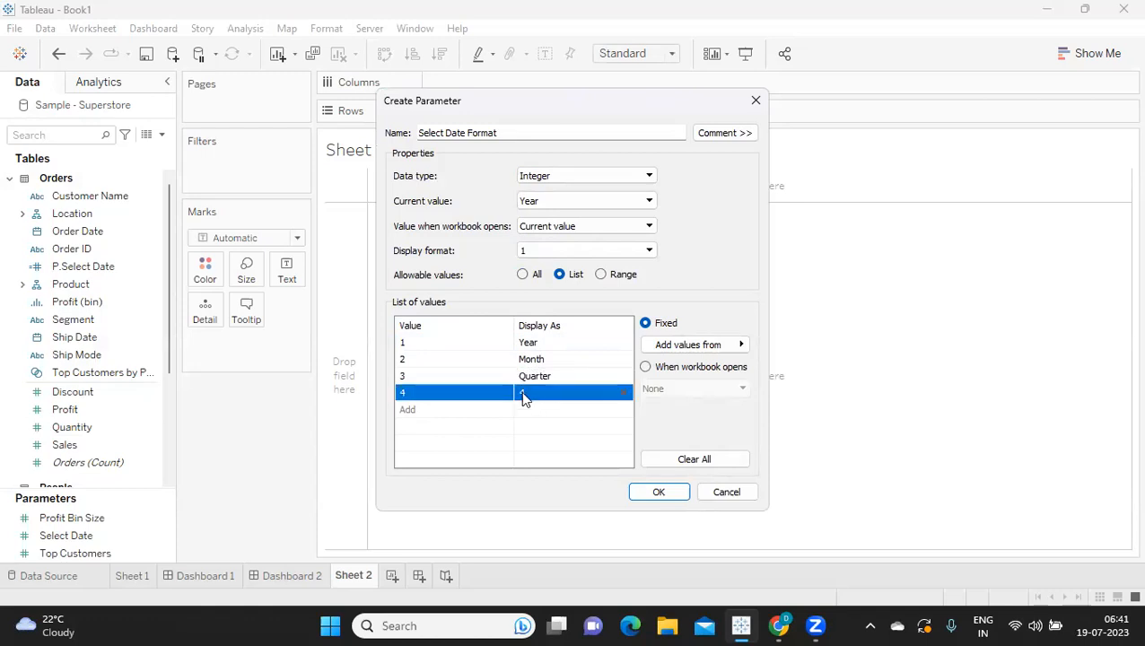
type("week")
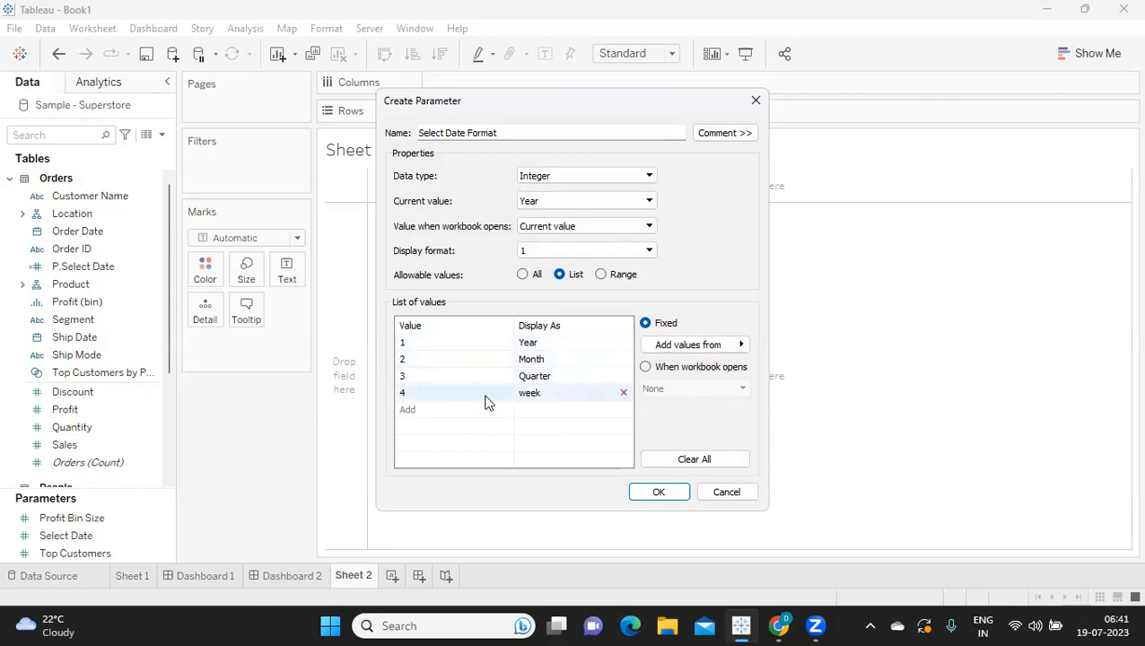
double_click(543, 392)
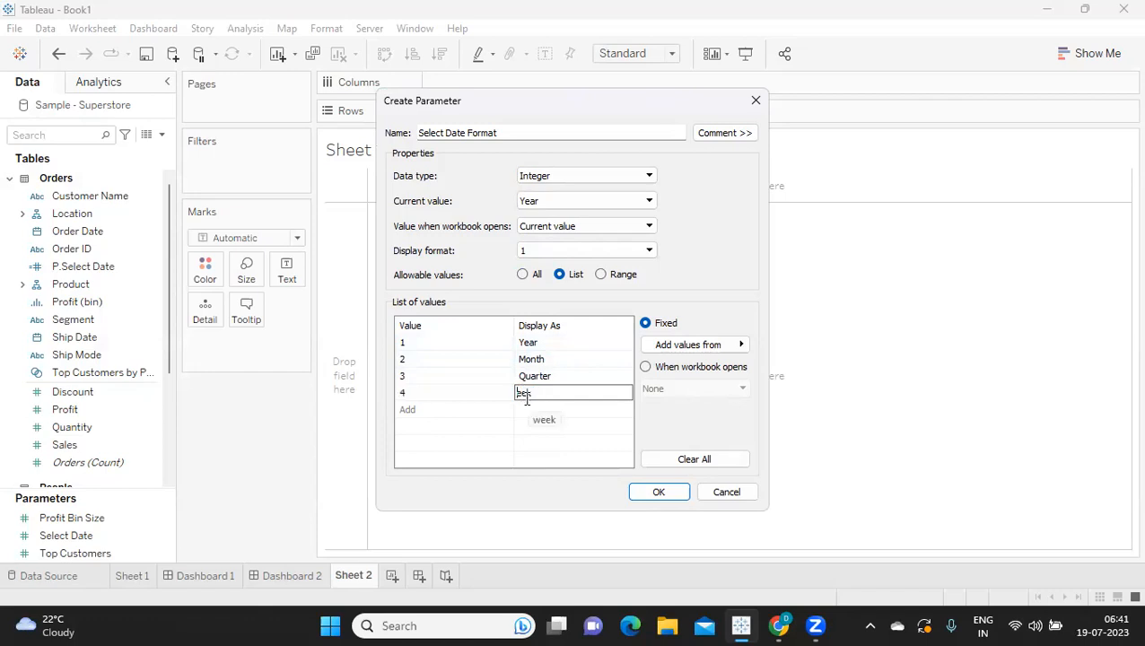
type("Week")
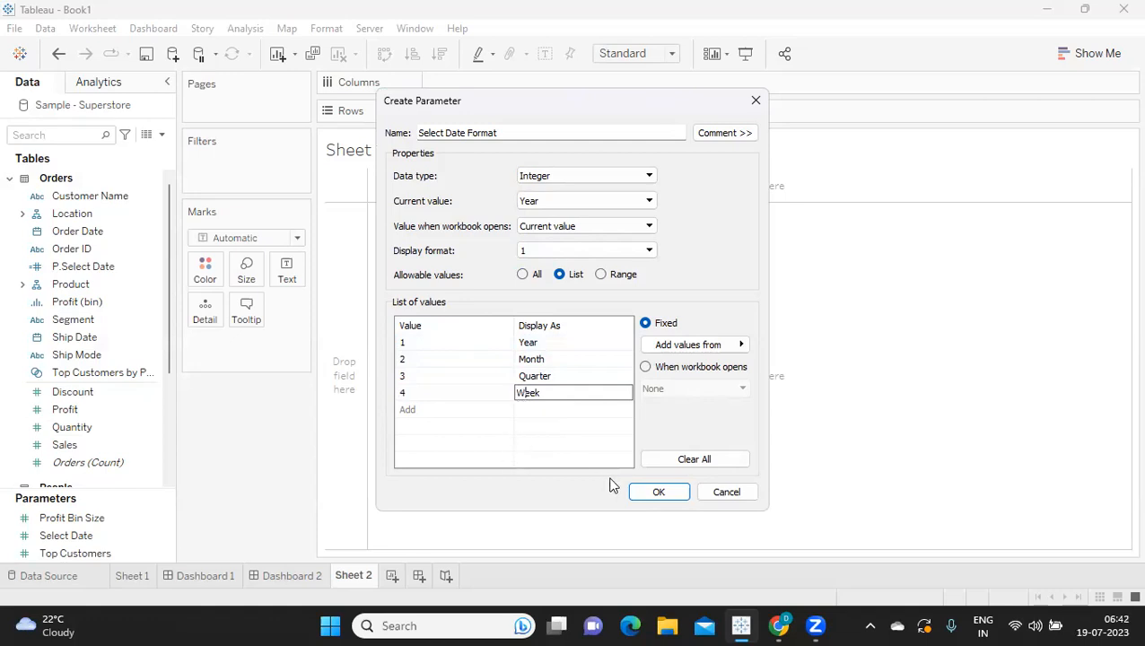
mouse_move(543, 446)
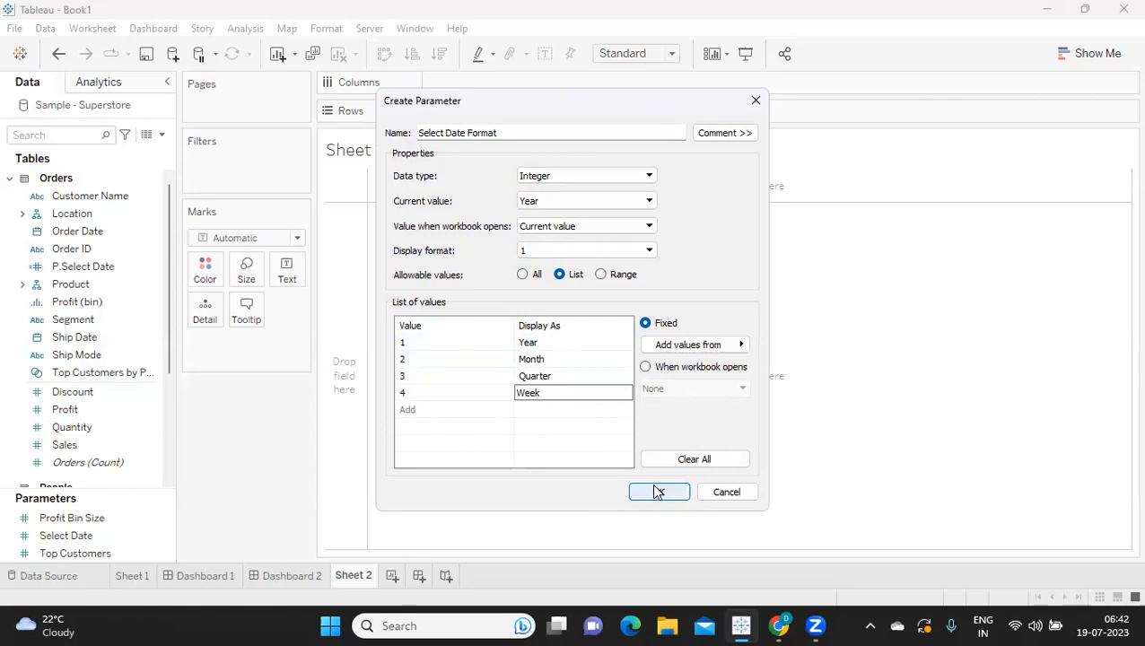
Step: Save the parameter and show its Year/Month/Quarter/Week chooser on Sheet 2
left_click(658, 491)
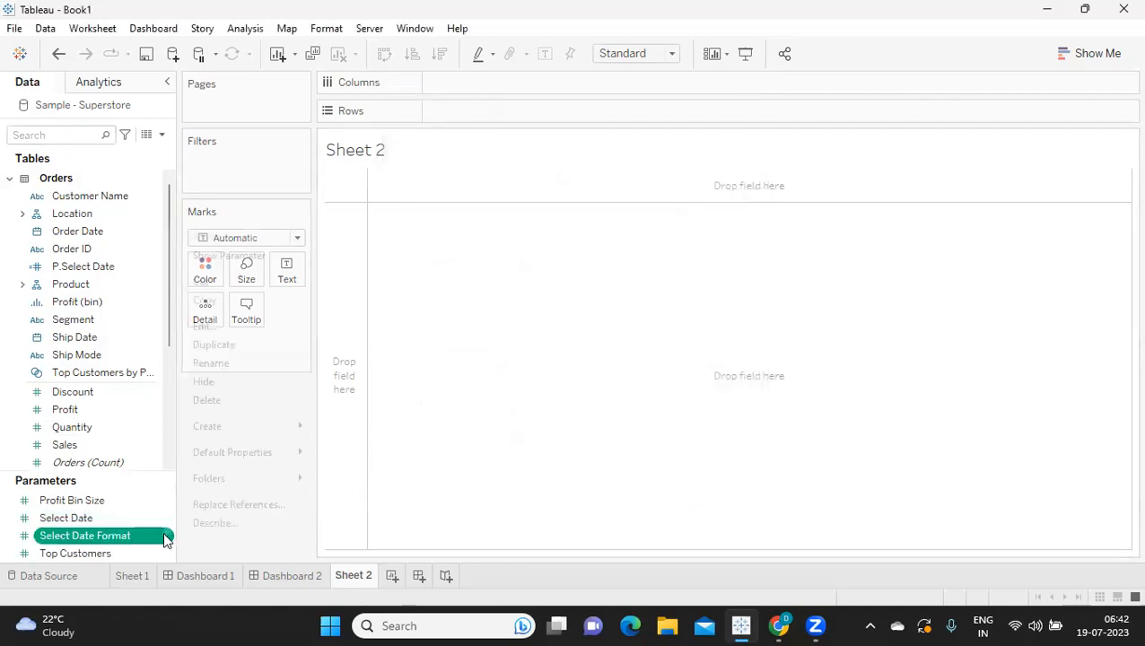
left_click(86, 535)
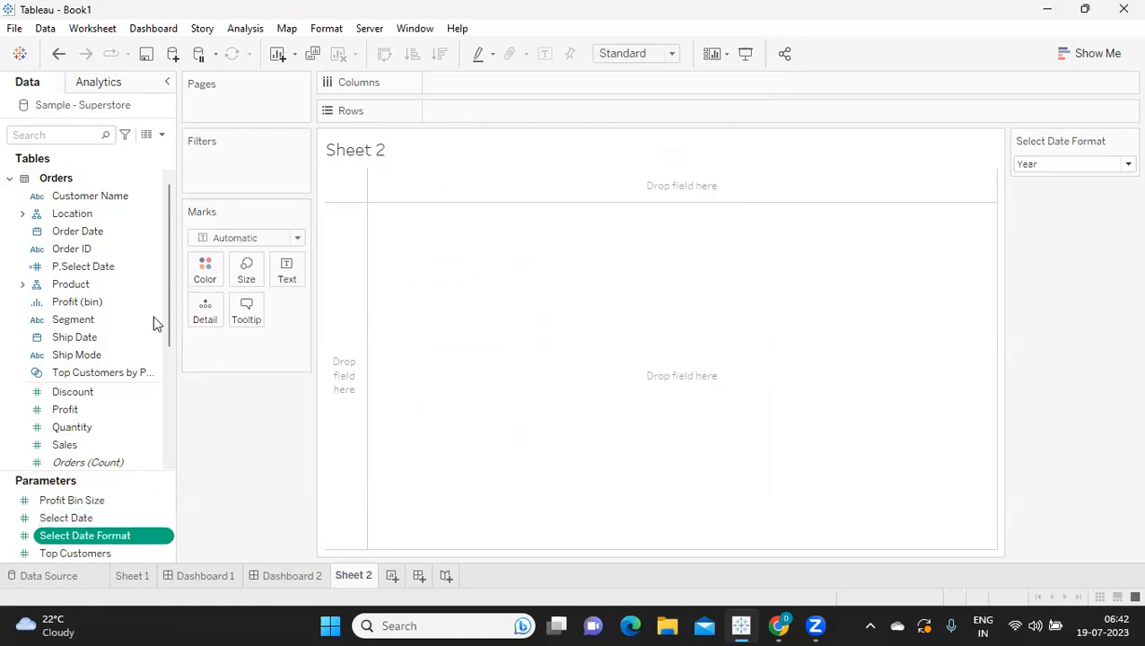
mouse_move(573, 220)
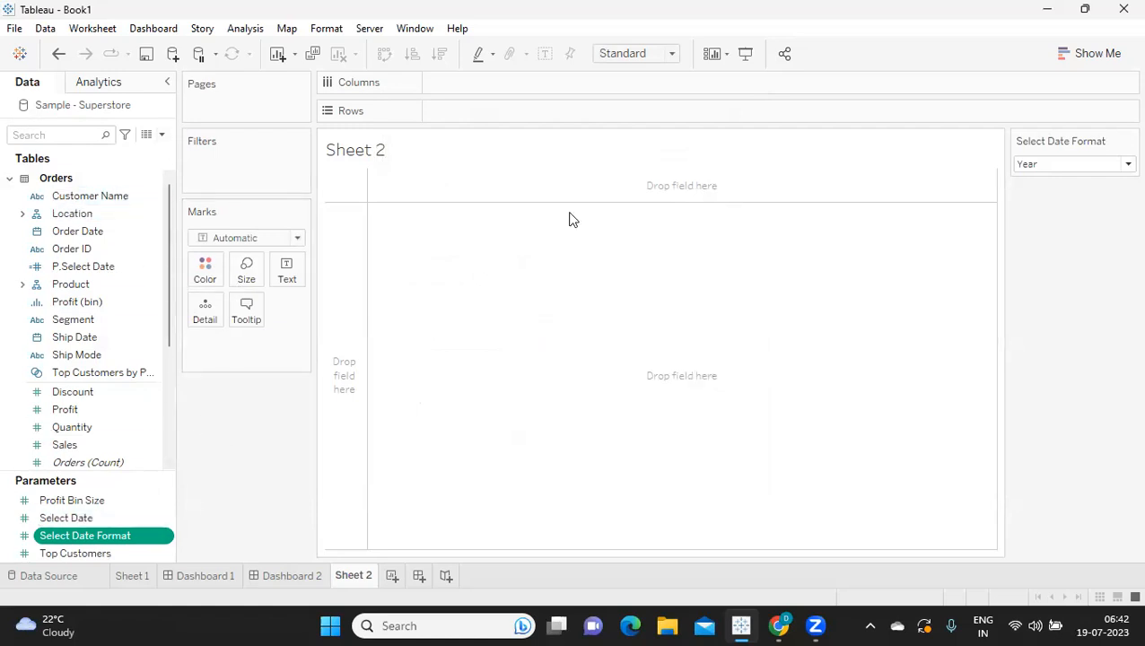
left_click(1125, 164)
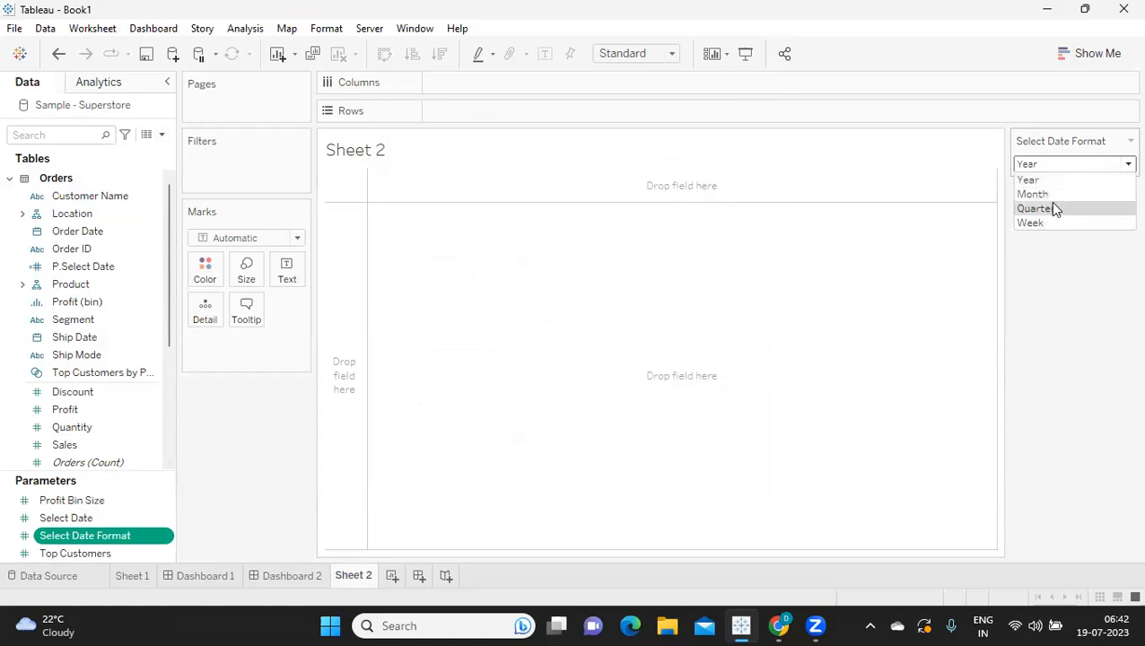
mouse_move(1032, 193)
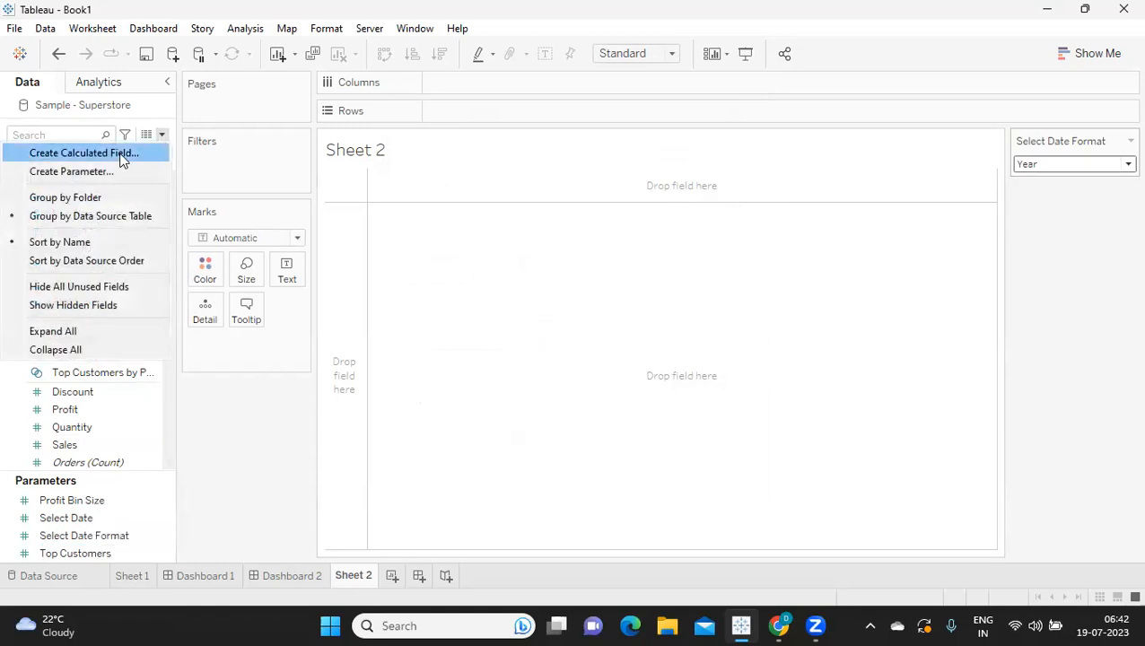
Step: Start calculated field P Select Date Format with CASE [Select Date Format] WHEN 1 THEN YEAR([Order Date])
left_click(83, 152)
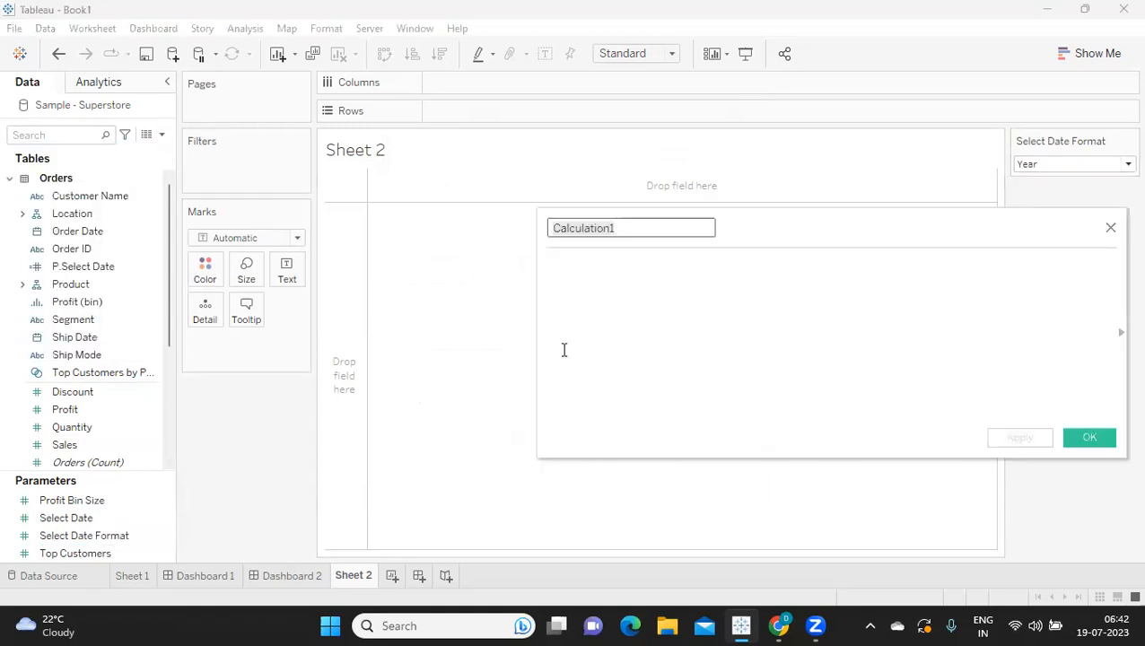
type("P Select Date Fo")
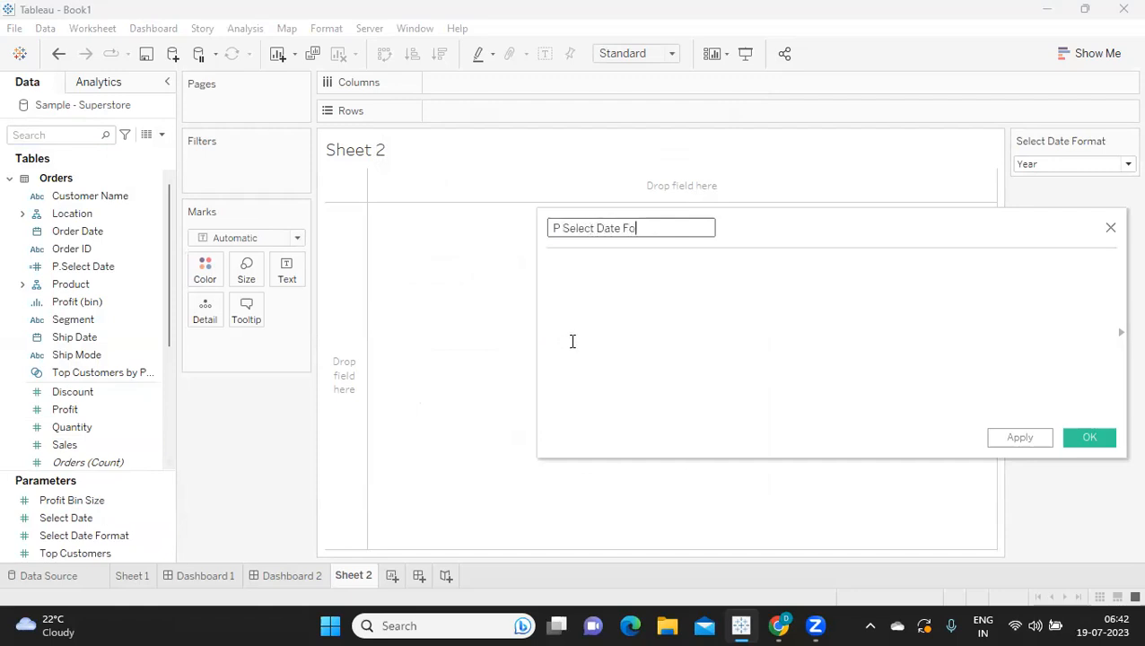
type("rmat")
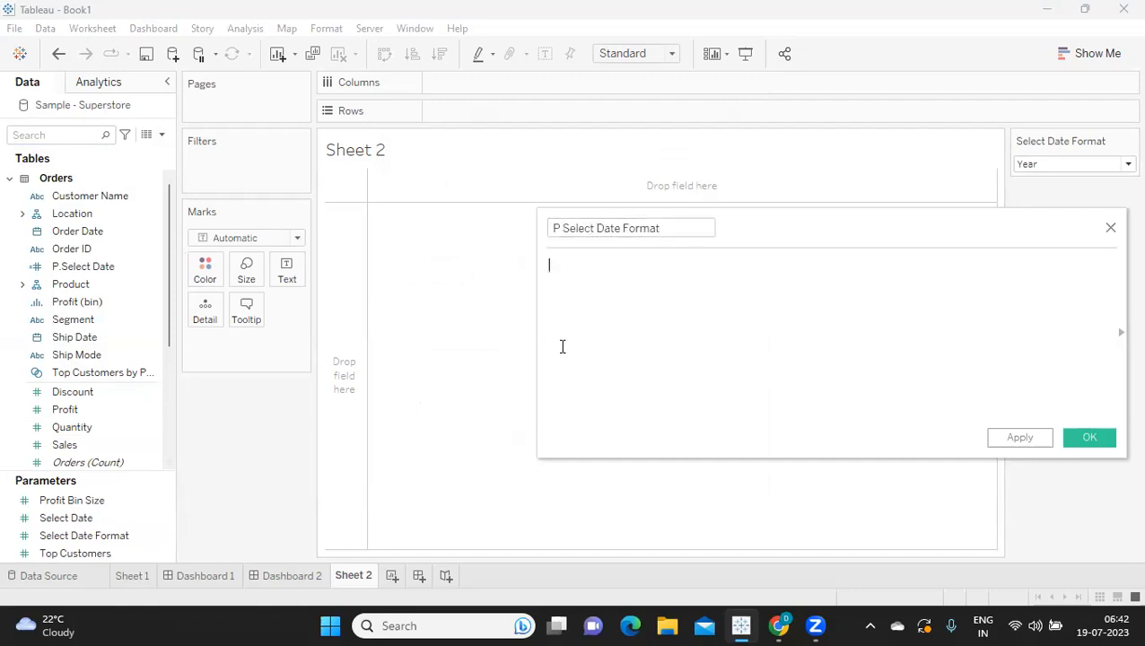
type("ca")
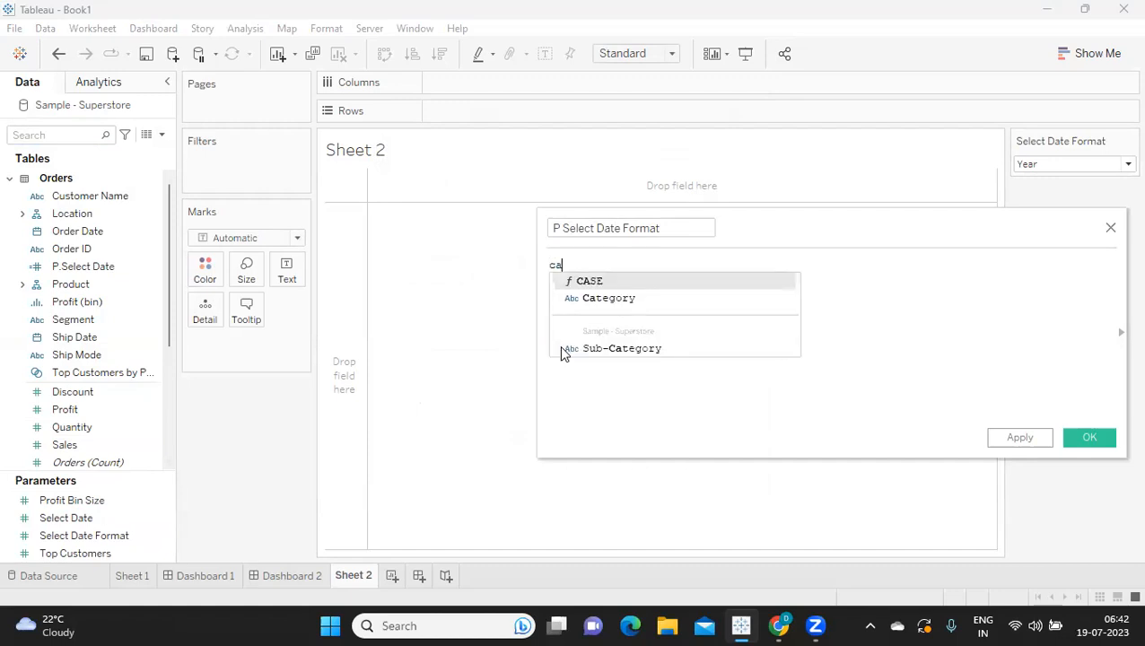
type("CASE sel")
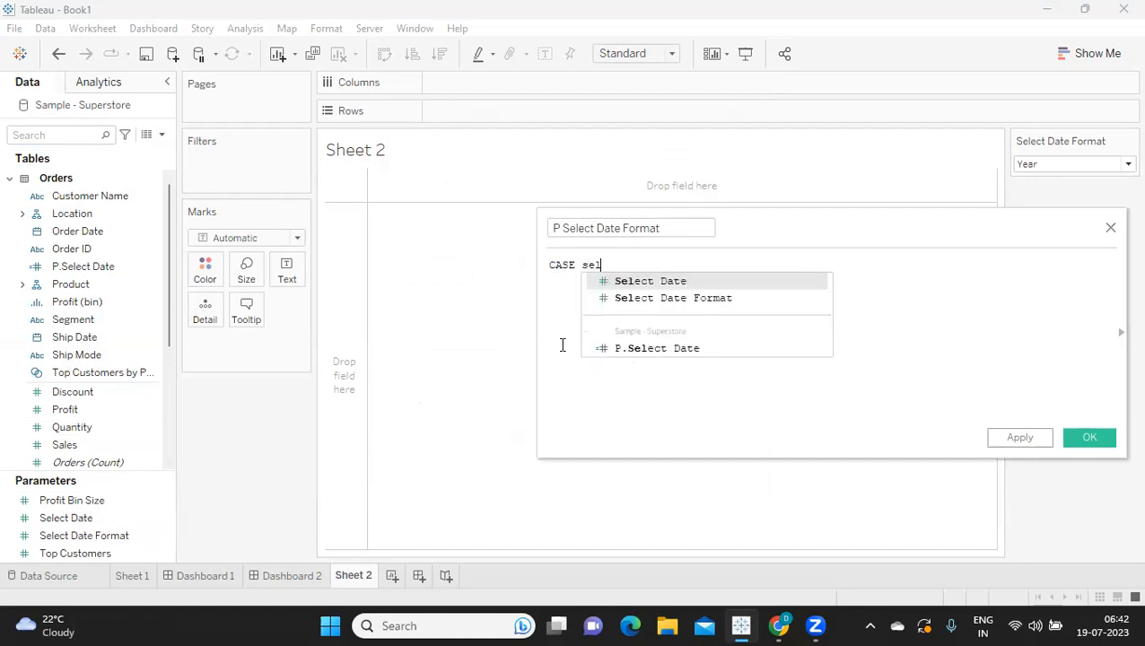
type("e")
type("WHEN")
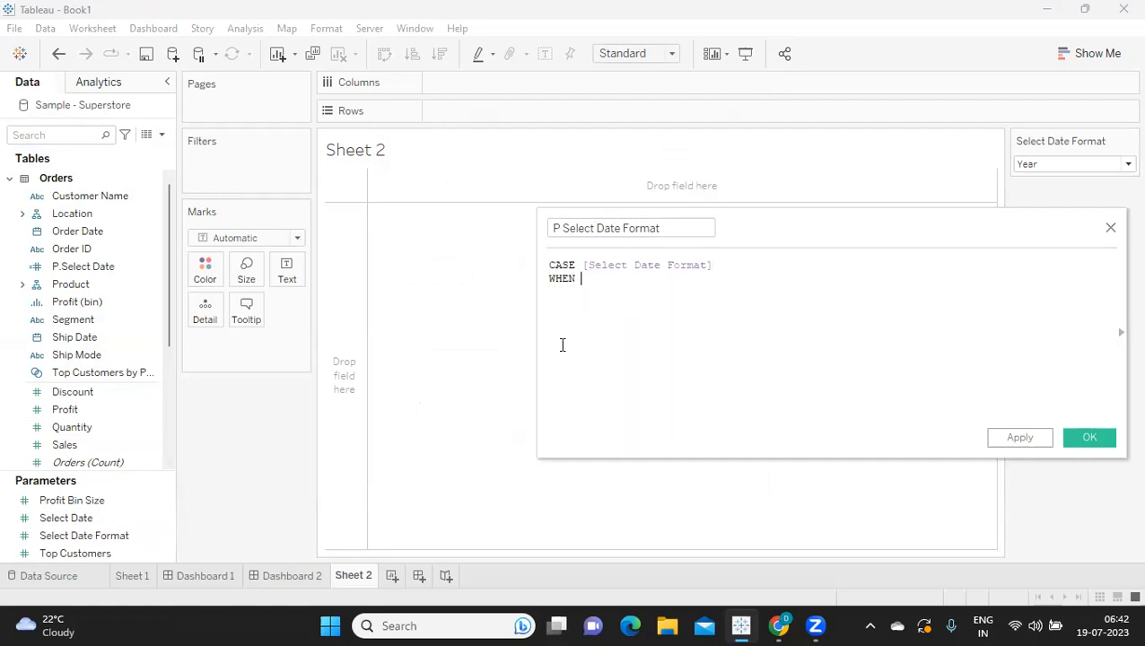
type("1 THEN YEAR(ord")
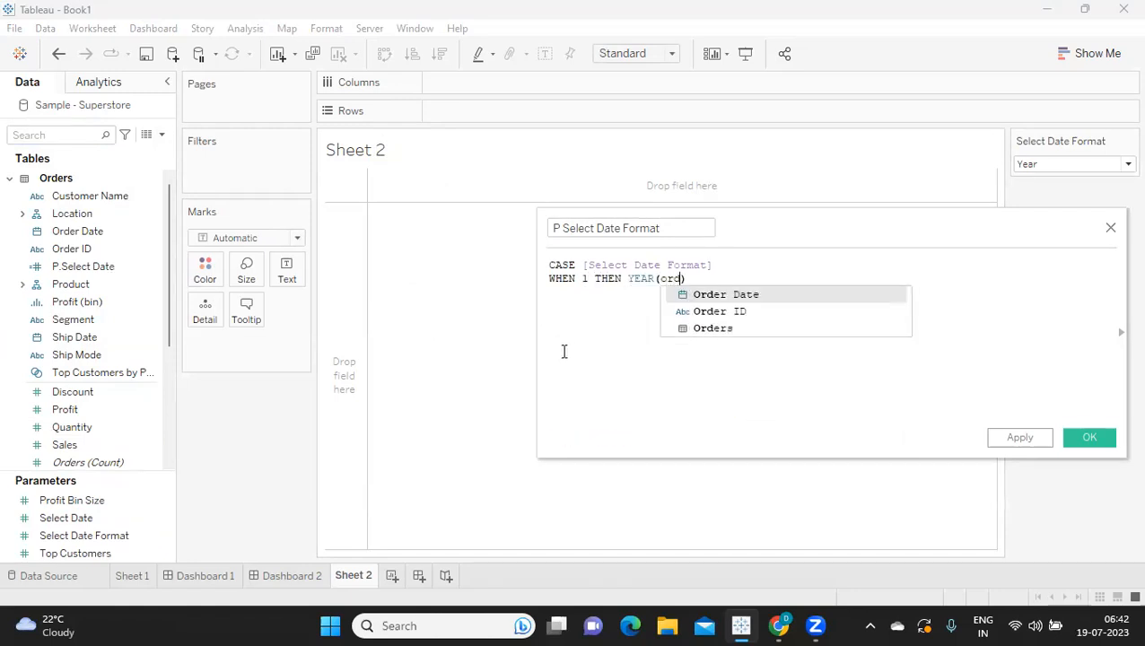
left_click(725, 293)
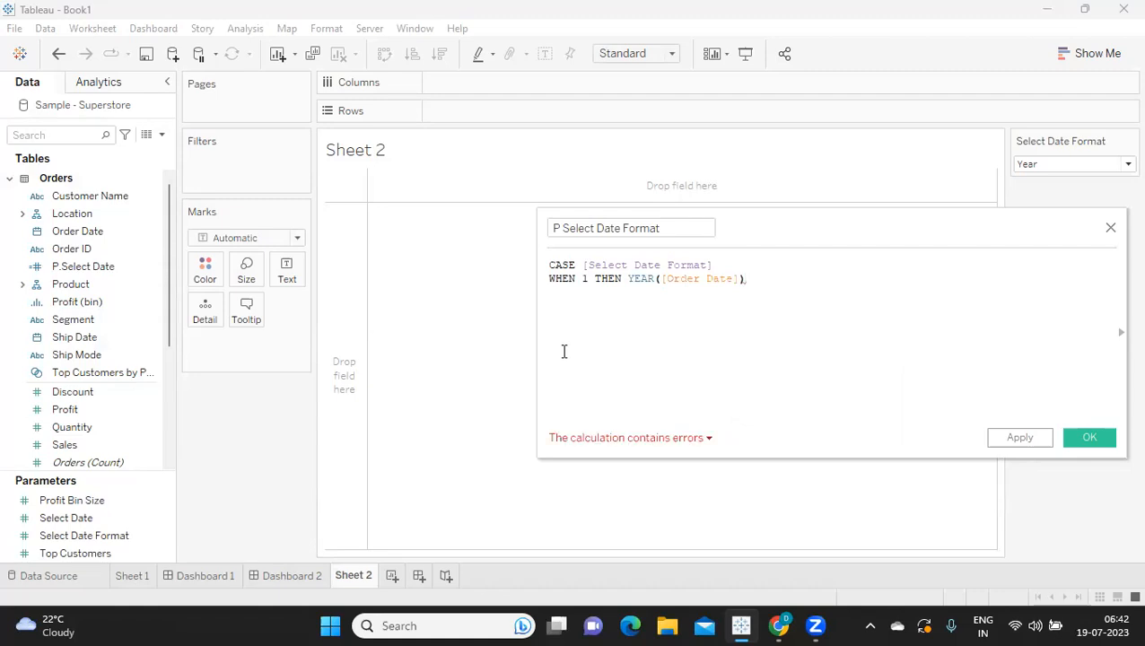
Step: Add WHEN 2 THEN MONTH([Order Date]) and WHEN 3 THEN QUARTER([Order Date])
type("w")
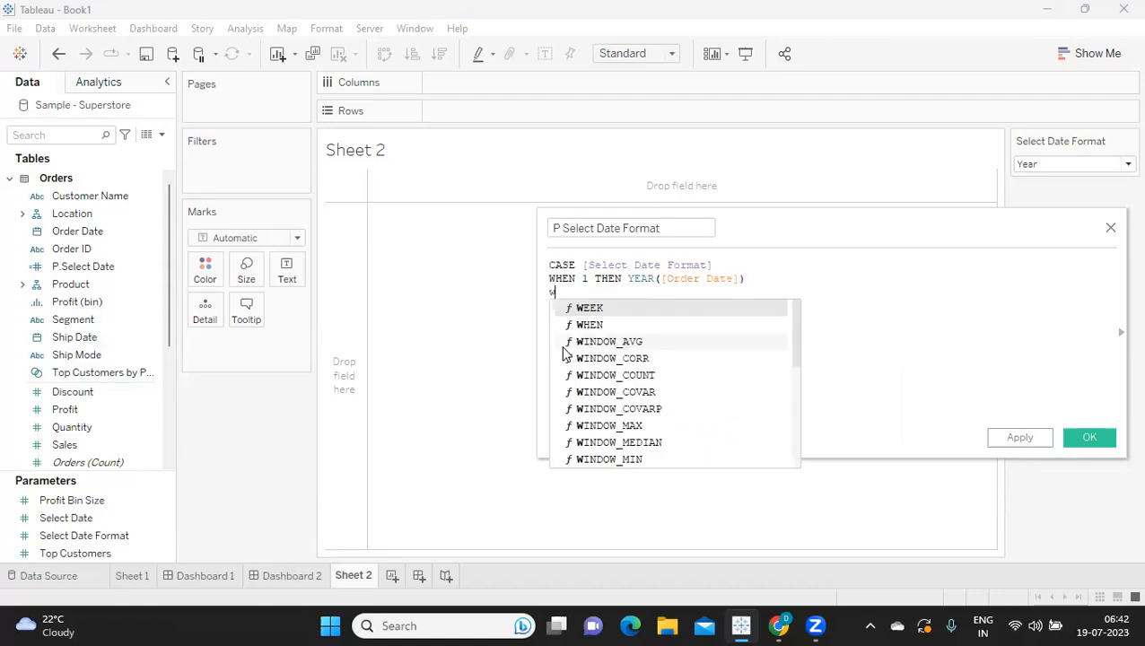
type("HEN 2 THEN mon")
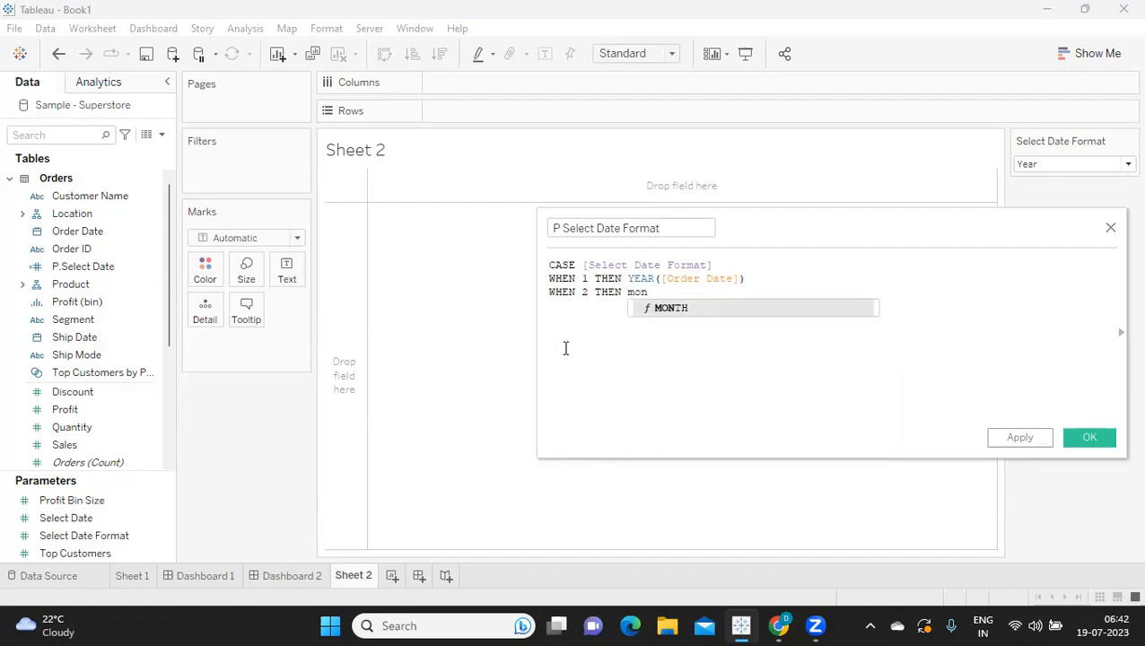
type("MONTH([Order Date])")
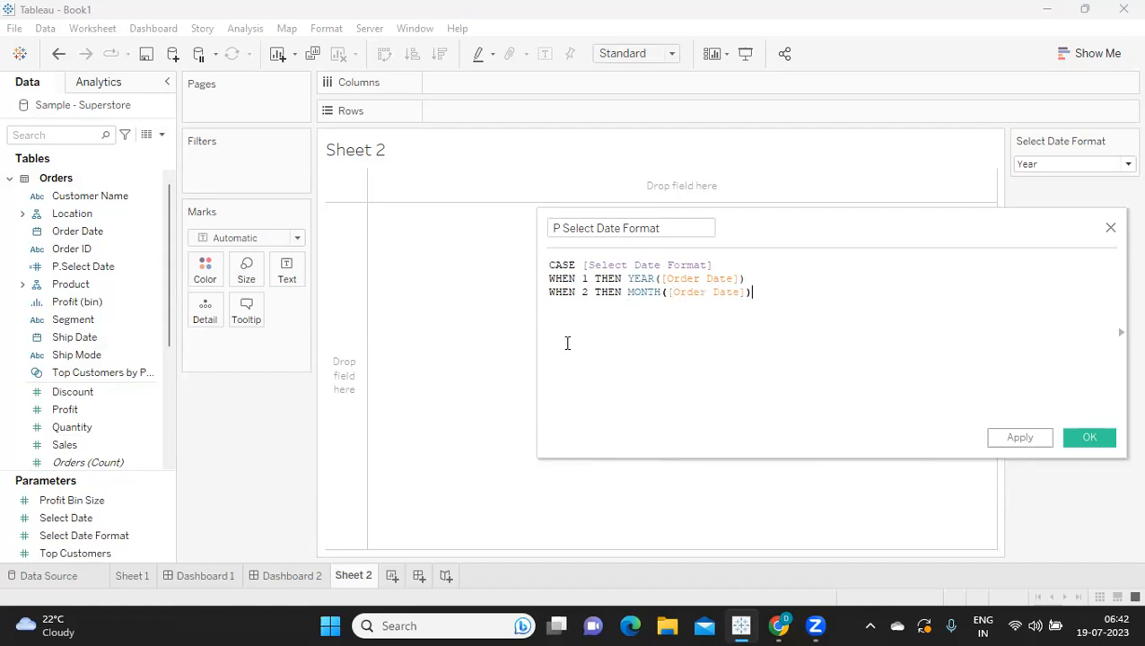
type("w")
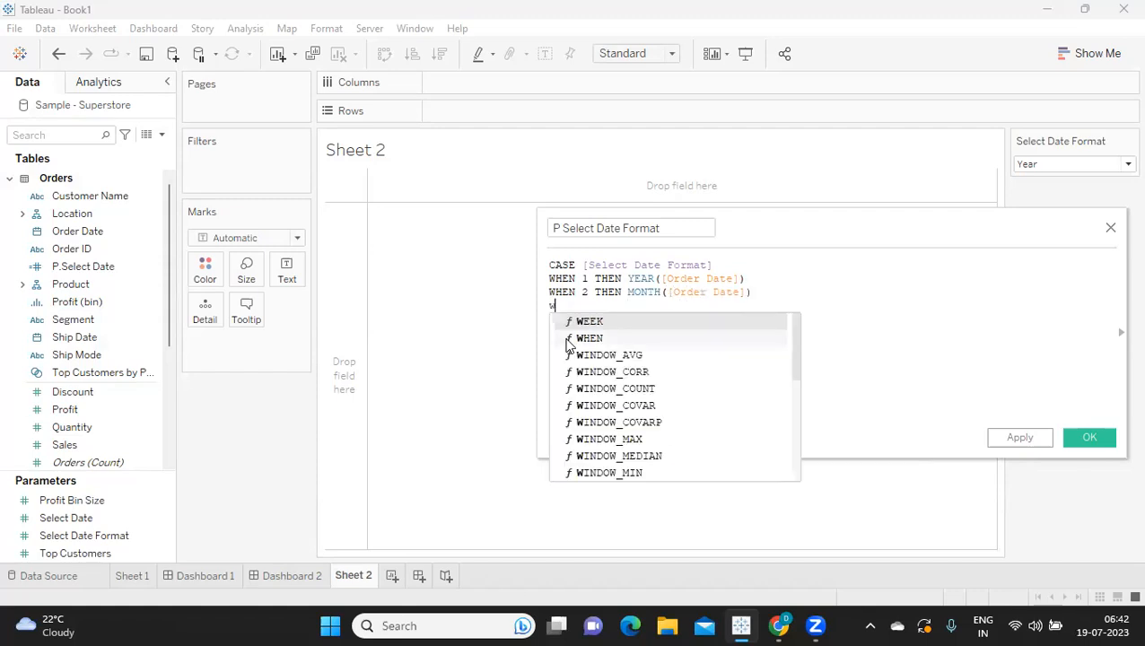
type("HEN 3")
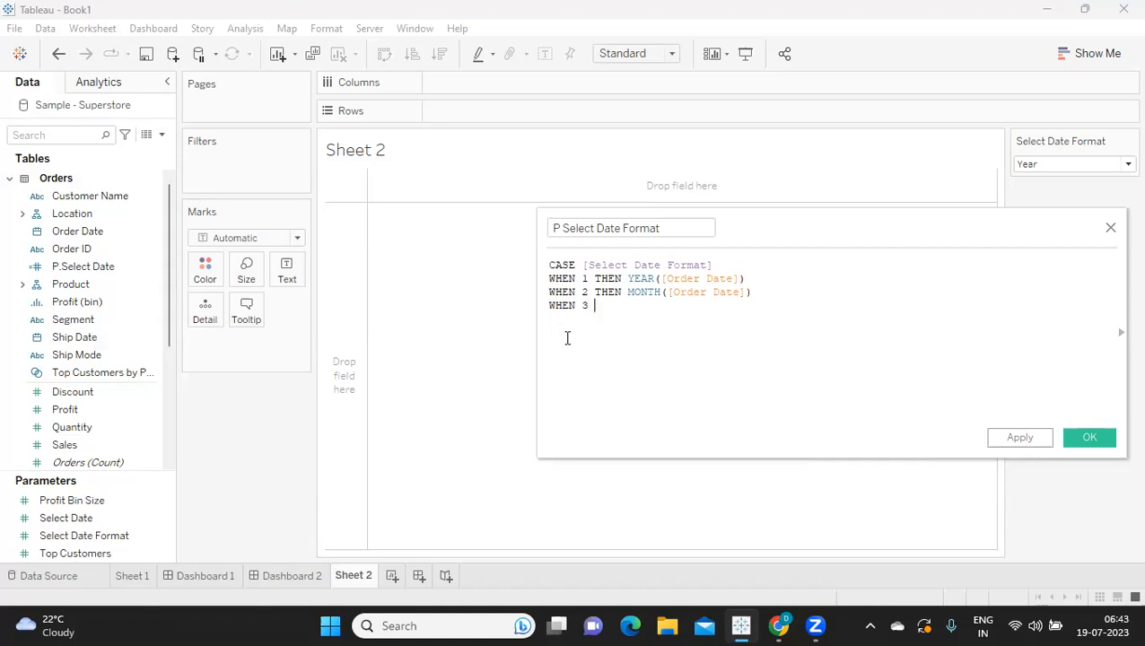
type("qu")
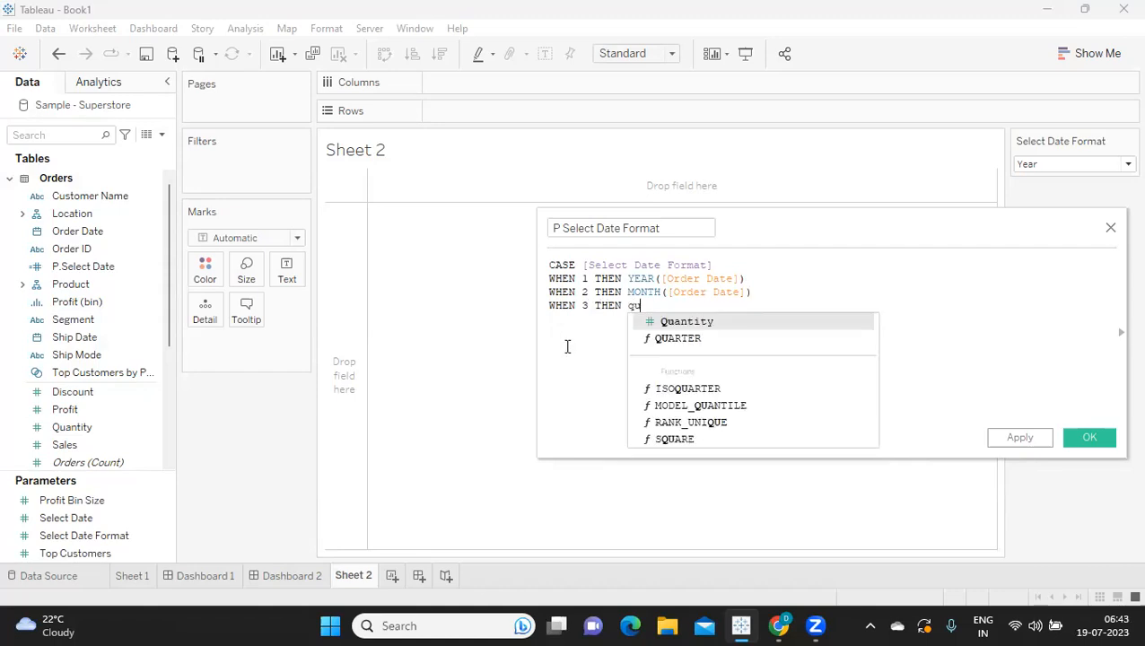
left_click(680, 338)
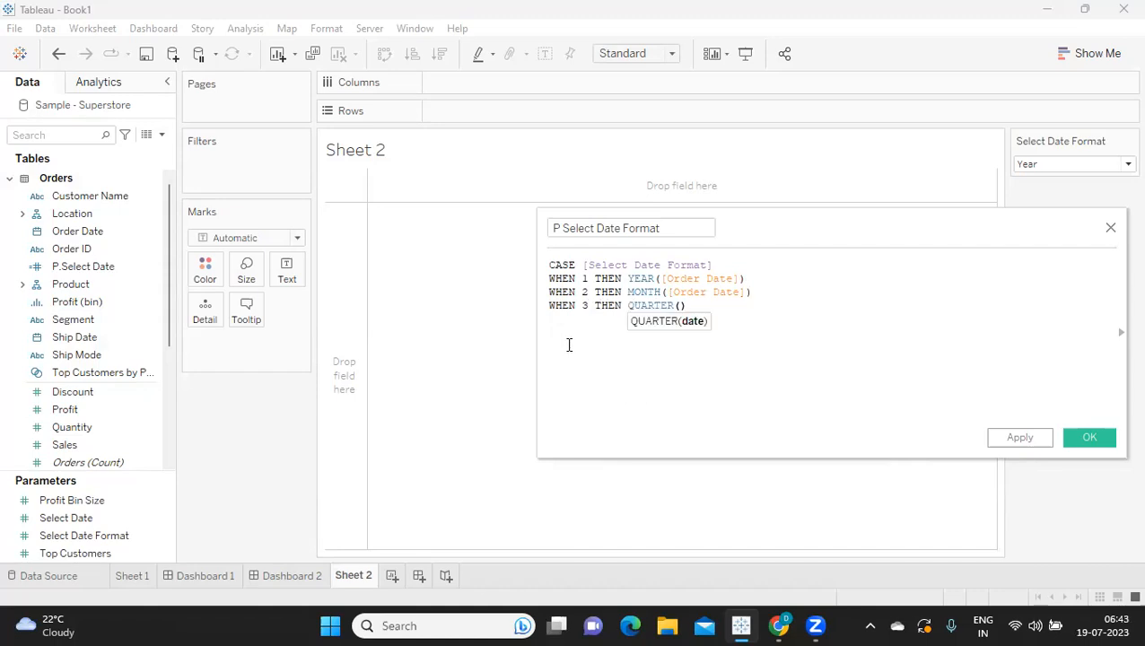
type("[Order Date]")
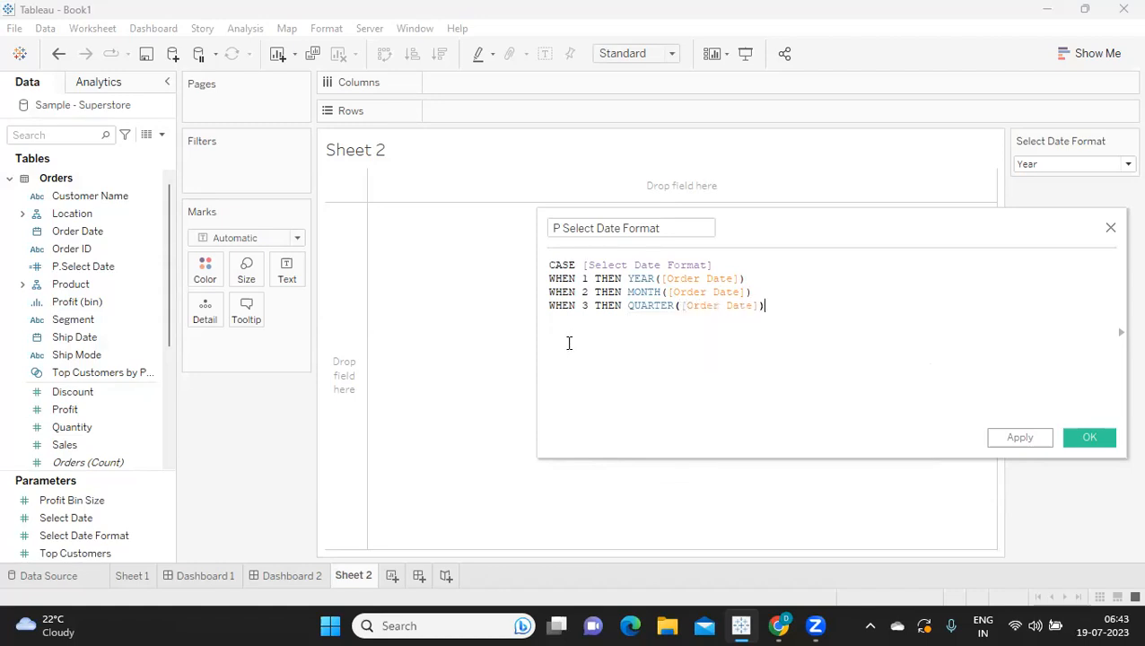
Step: Finish with WHEN 4 THEN WEEK([Order Date])
type("wh")
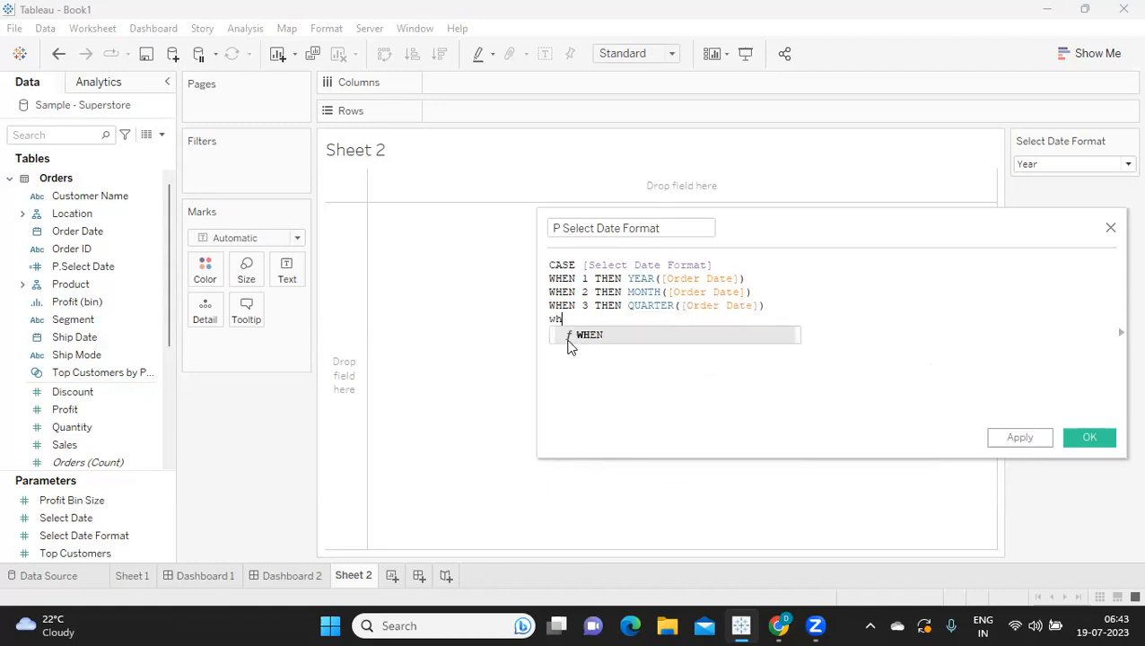
type("WHEN 4")
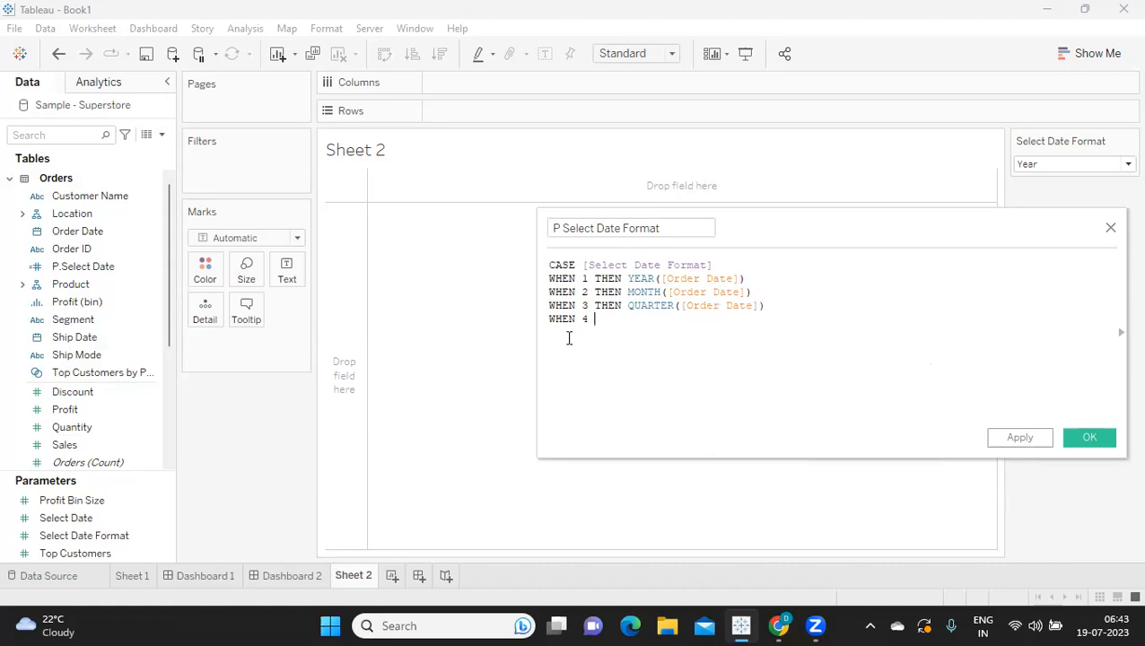
type("THEN")
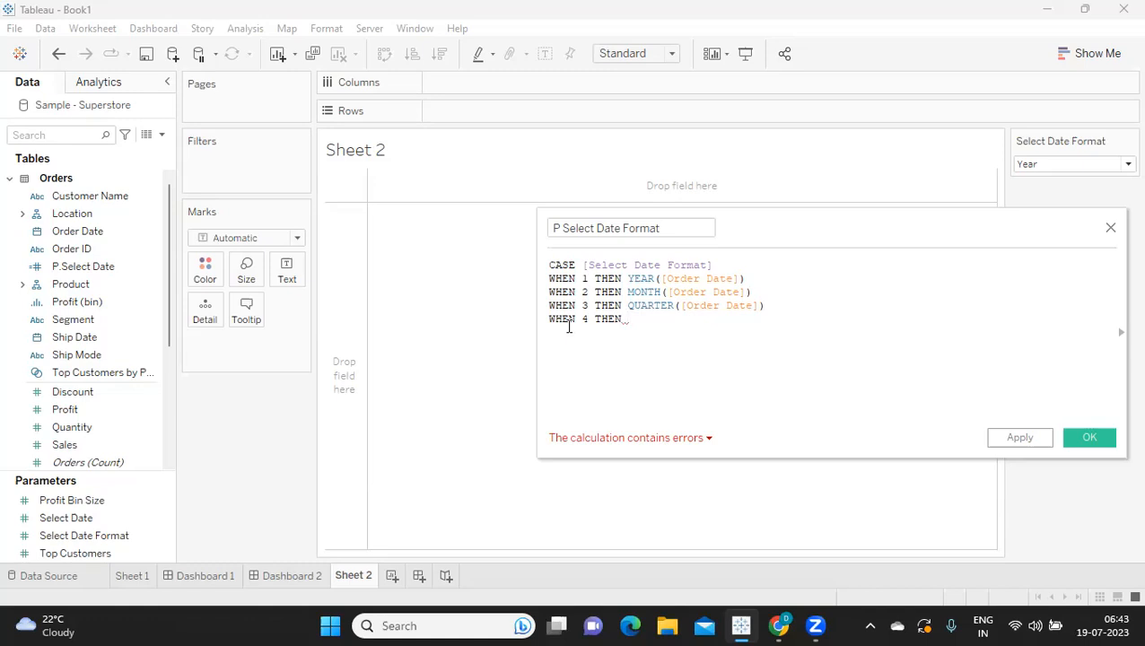
type("WEEK()")
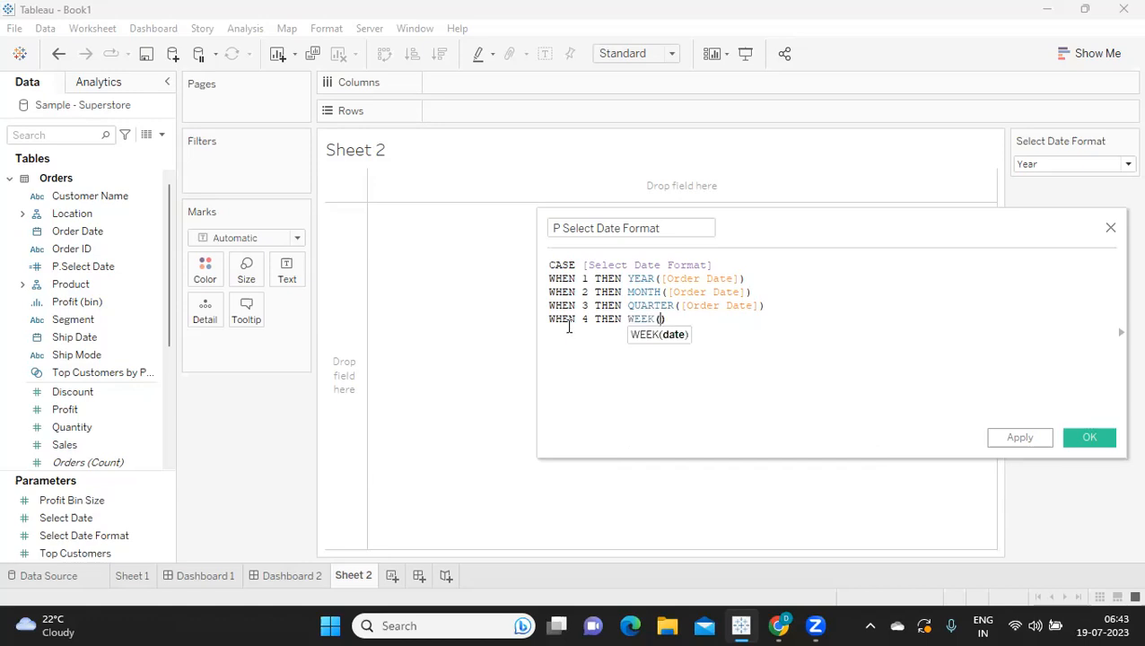
type("[Order Date]")
type("END")
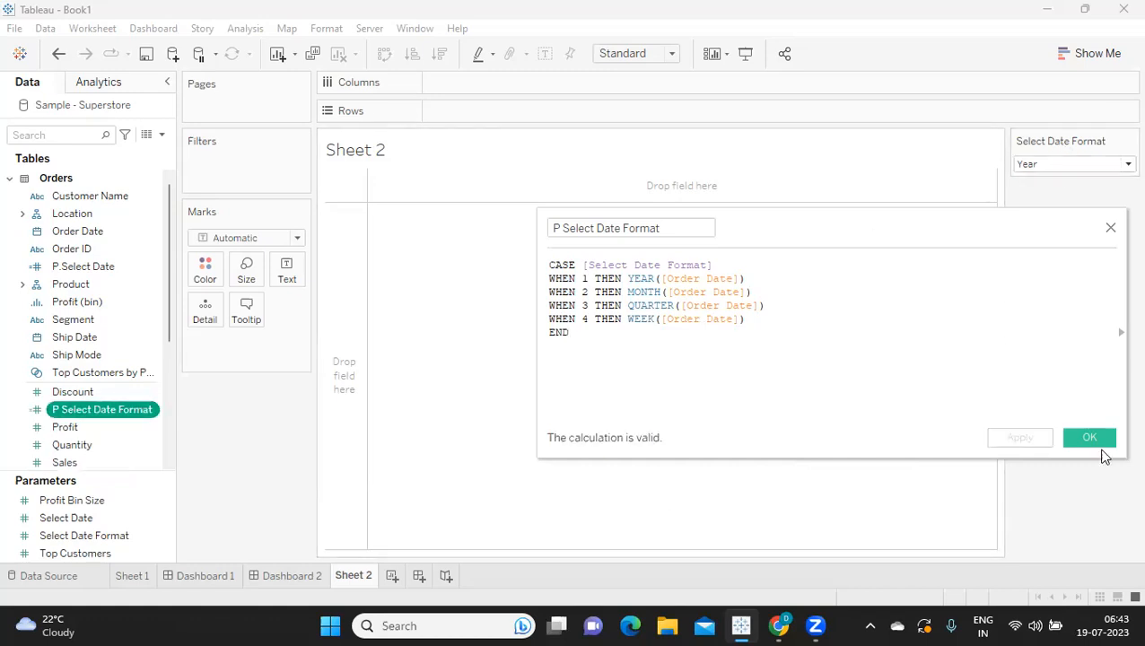
Step: Confirm the field, place P Select Date Format on Columns and Sales on Rows
left_click(1088, 437)
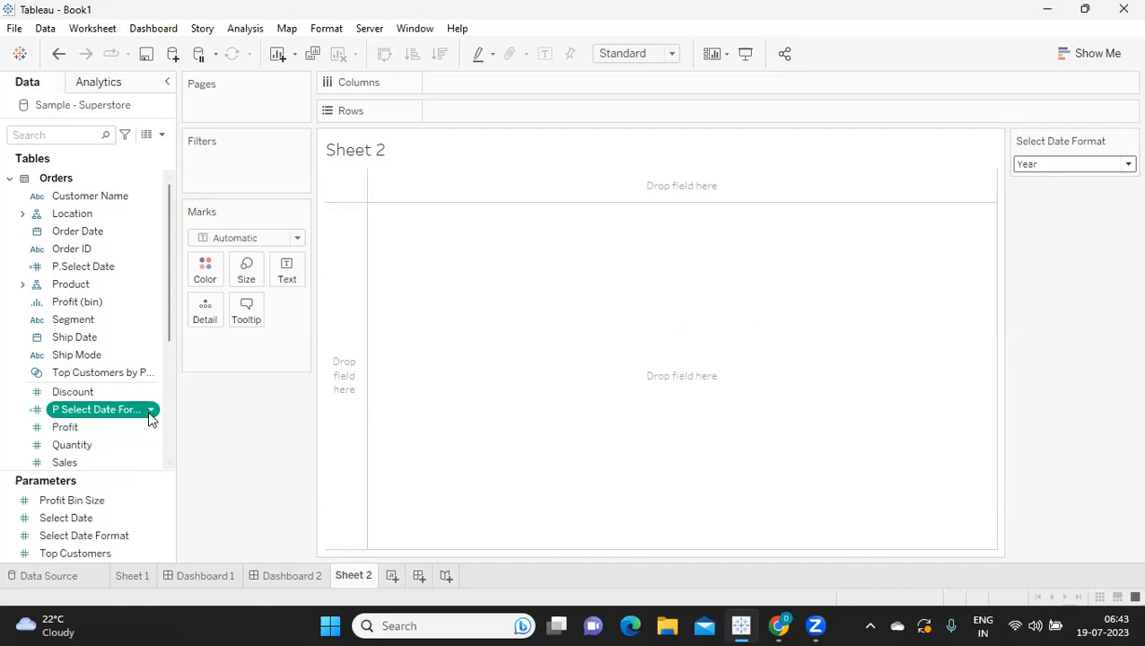
right_click(97, 409)
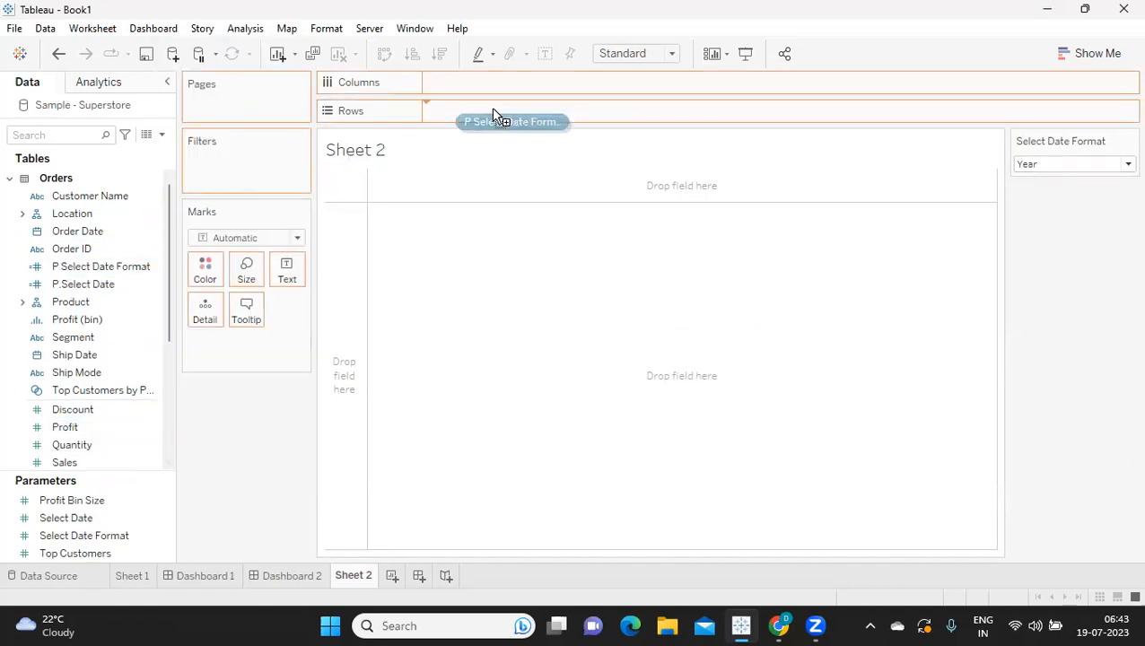
left_click_drag(511, 121, 484, 82)
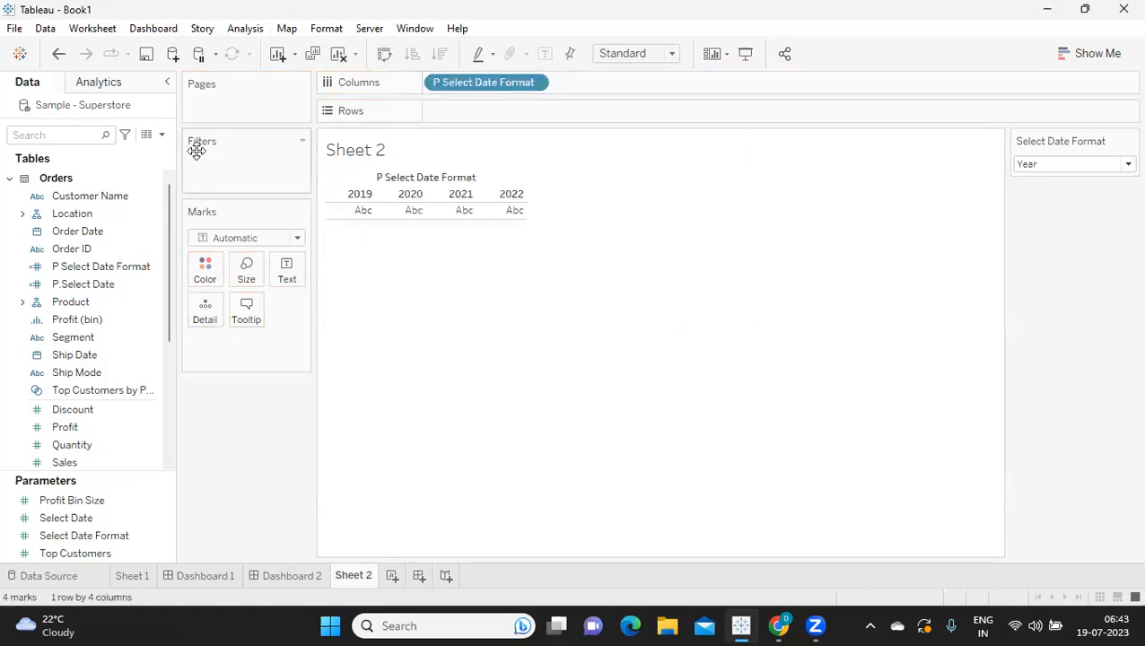
type("sa")
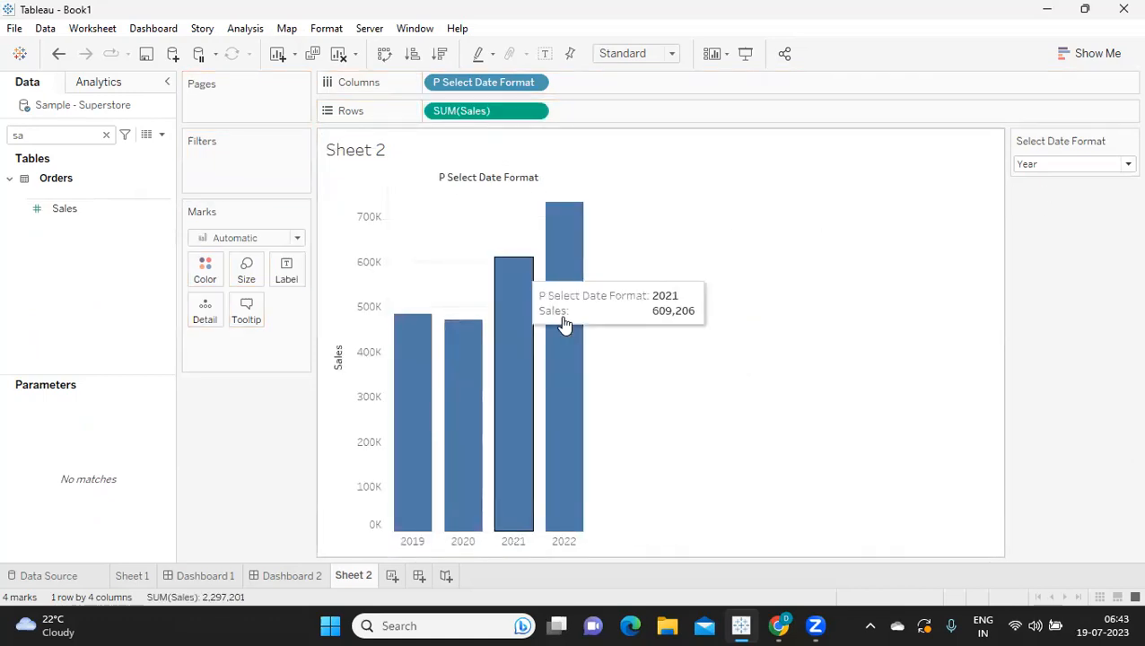
mouse_move(449, 280)
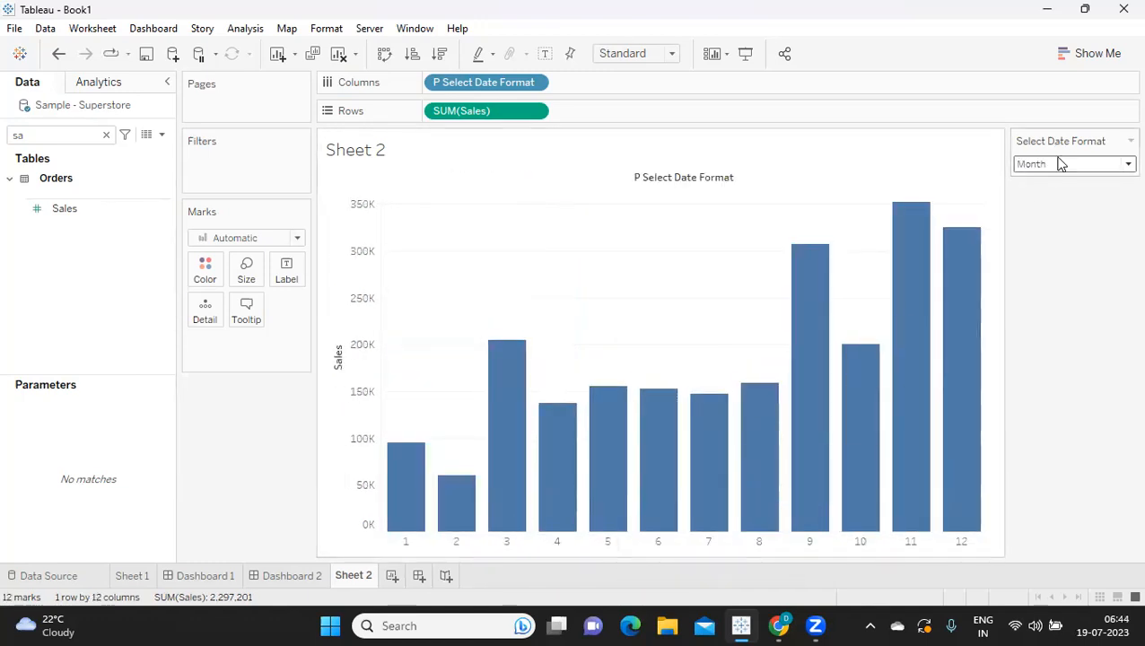
Step: Change the Select Date Format parameter to Week so weekly sales bars appear
left_click(1126, 164)
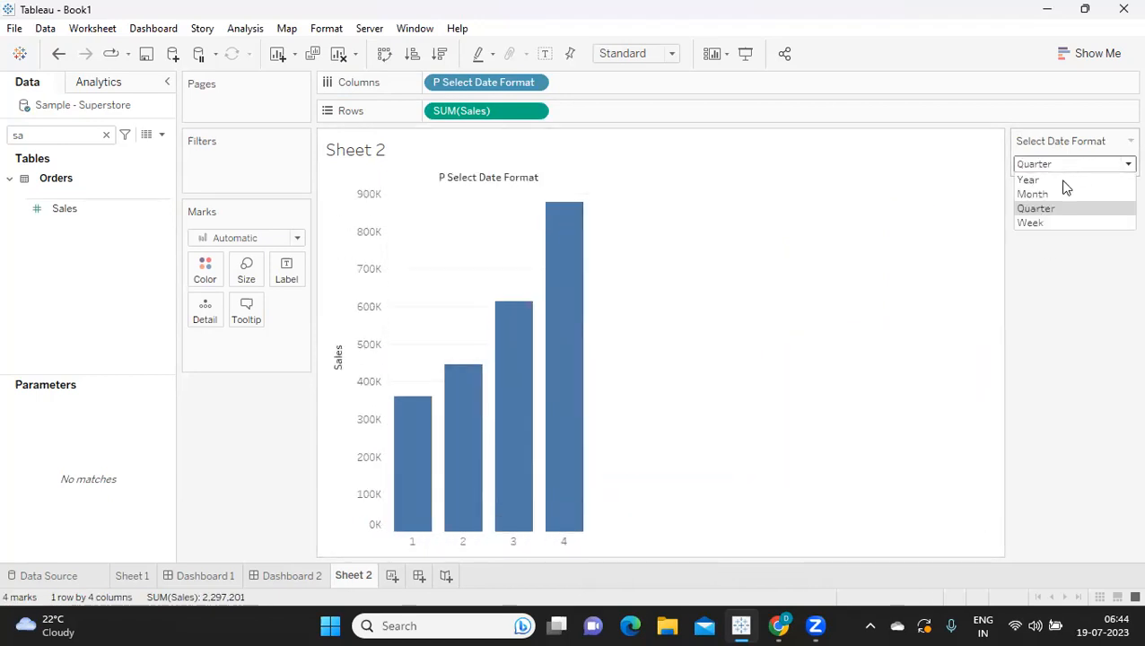
left_click(1028, 222)
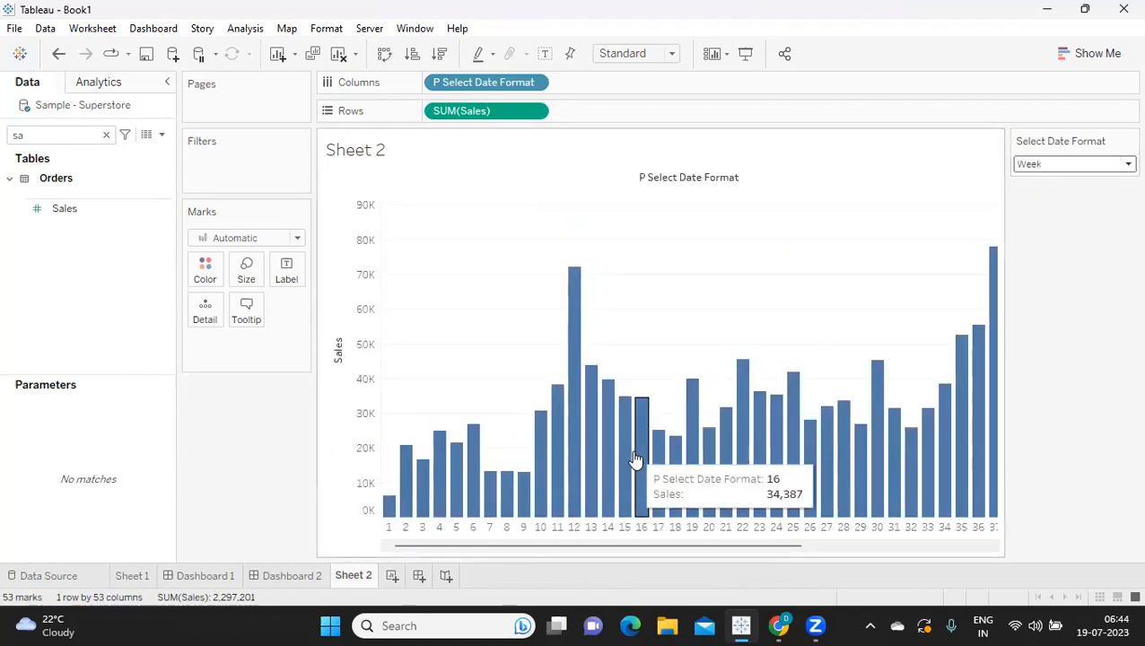
mouse_move(608, 353)
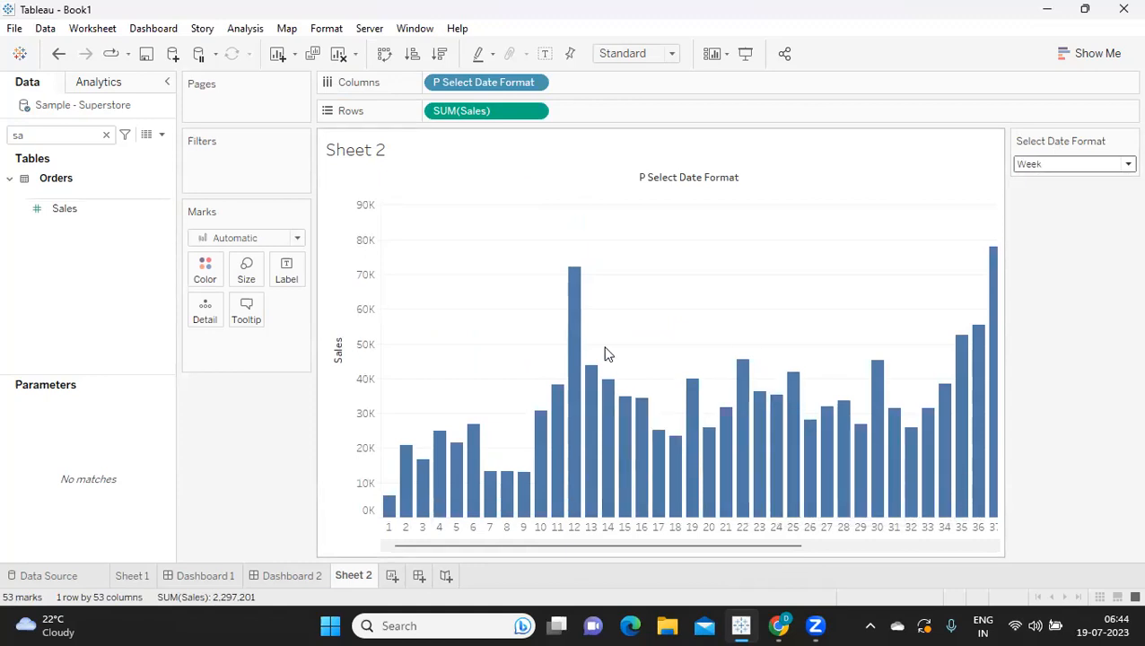
mouse_move(661, 311)
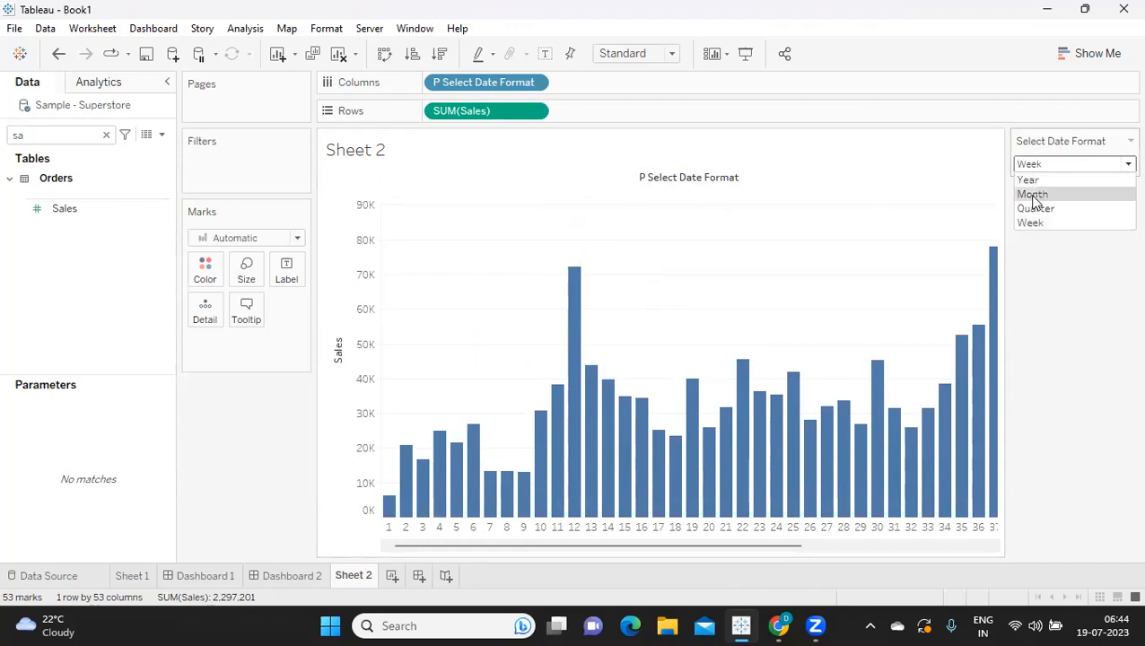
mouse_move(1032, 208)
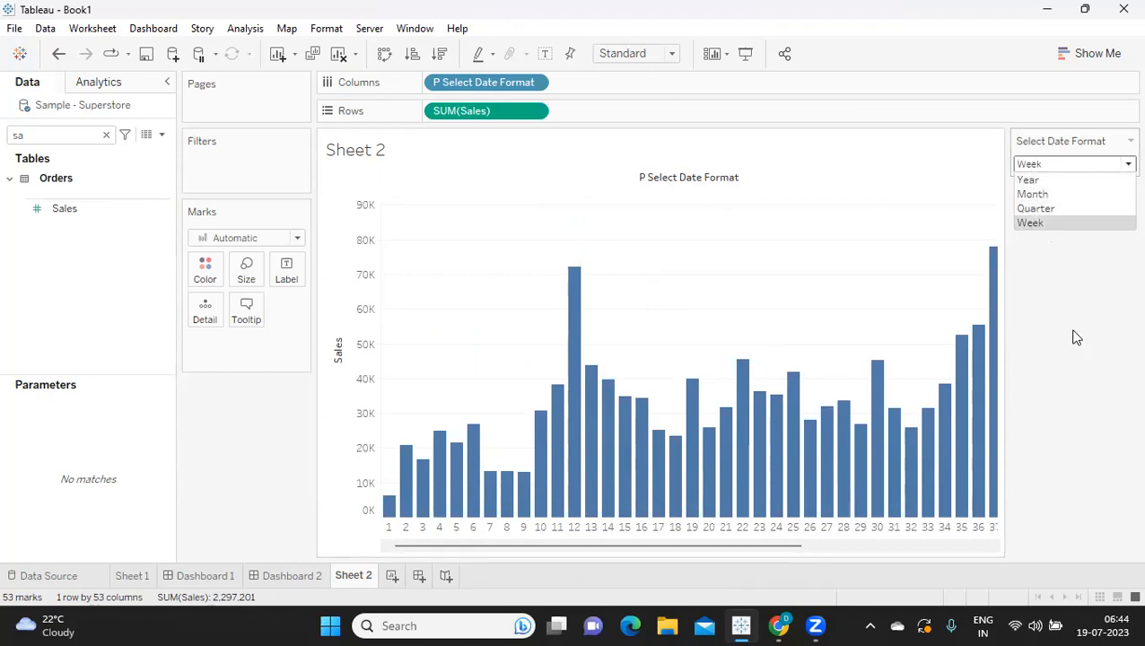
left_click(1029, 223)
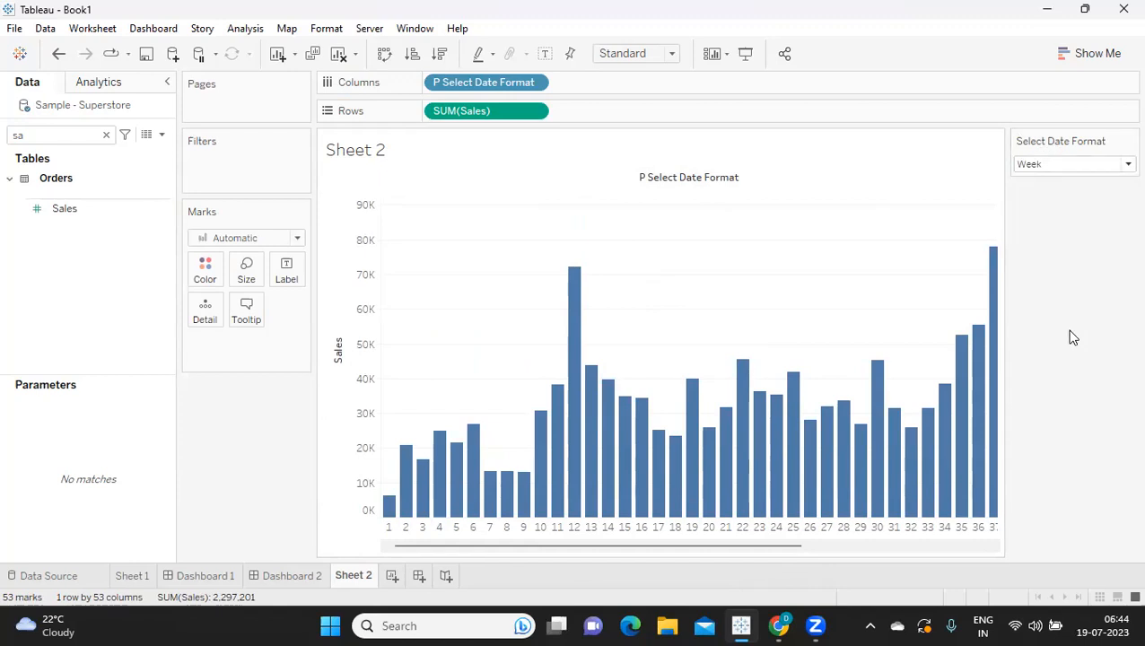
mouse_move(1062, 141)
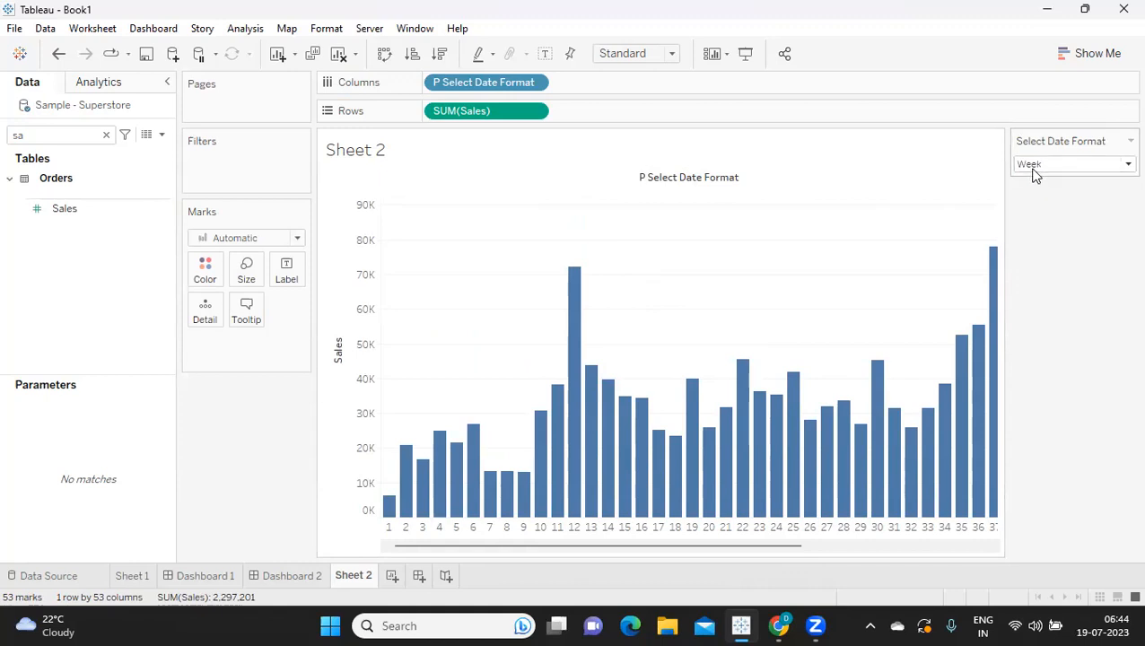
mouse_move(1041, 169)
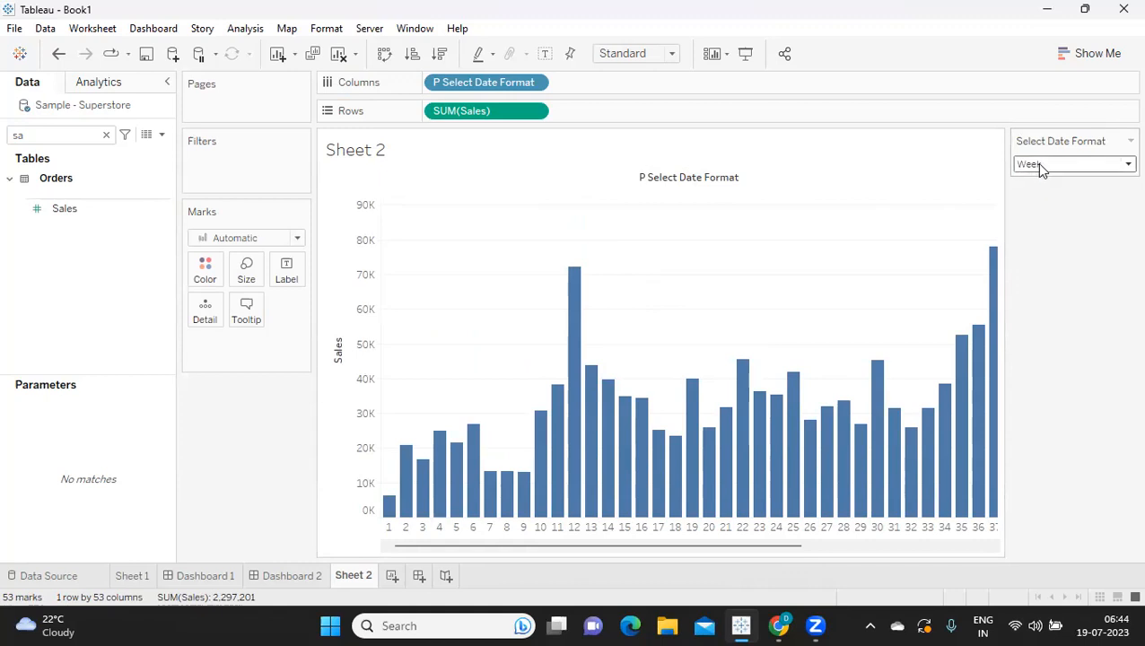
mouse_move(1038, 176)
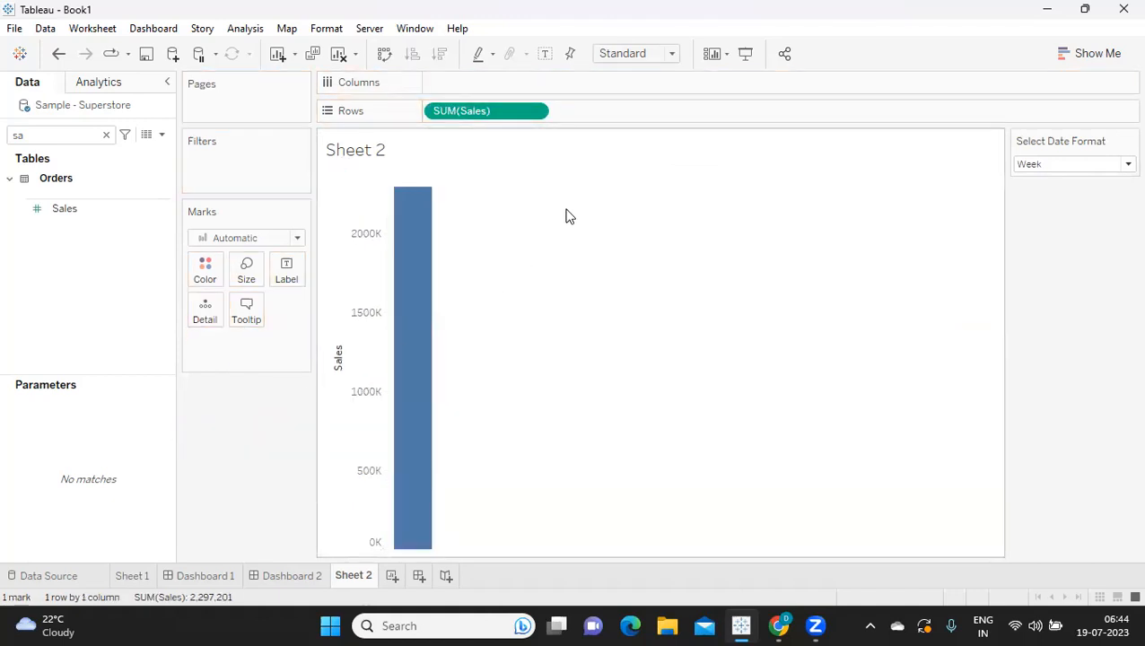
mouse_move(1033, 175)
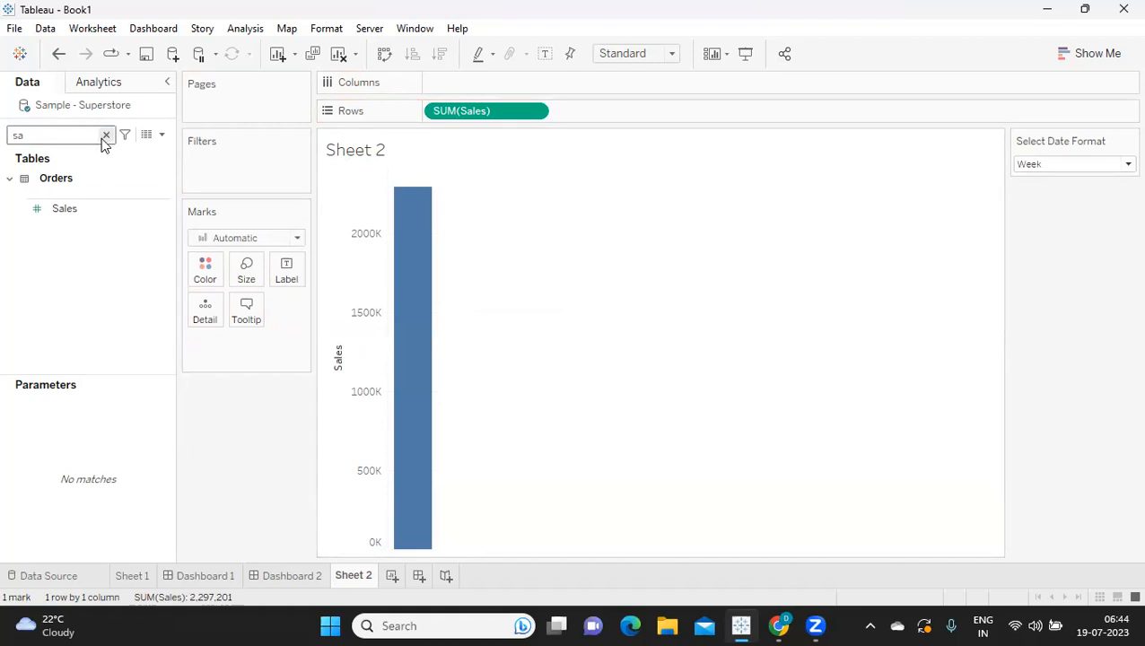
Step: Put Category and Sub-Category on Columns in place of the date-format field
left_click(105, 135)
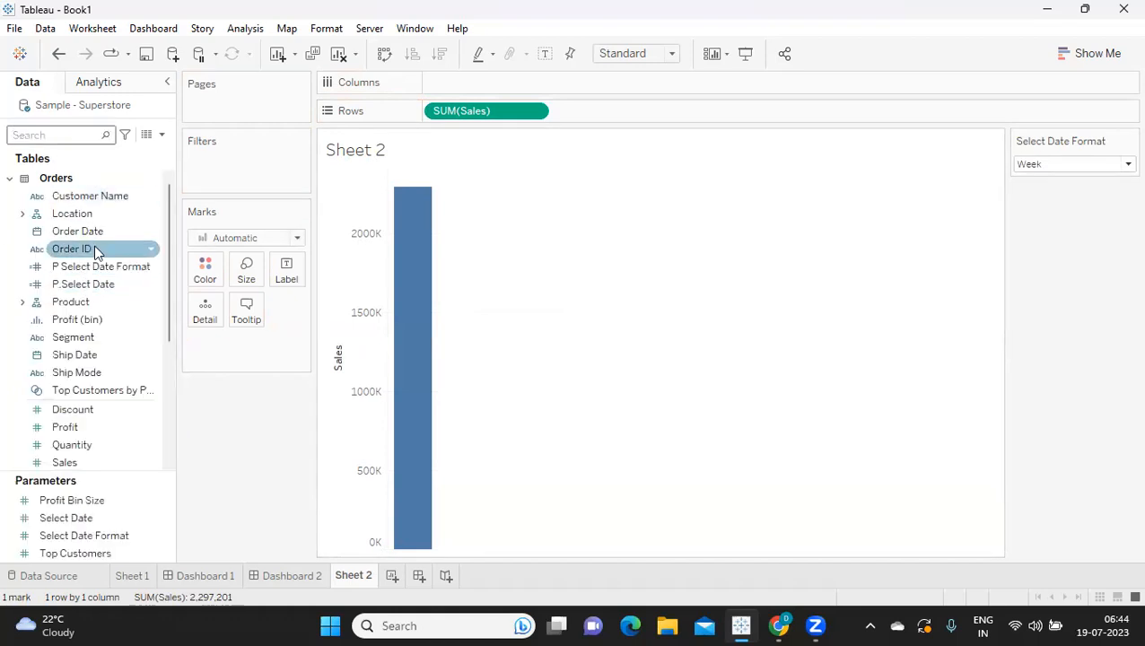
type("ca")
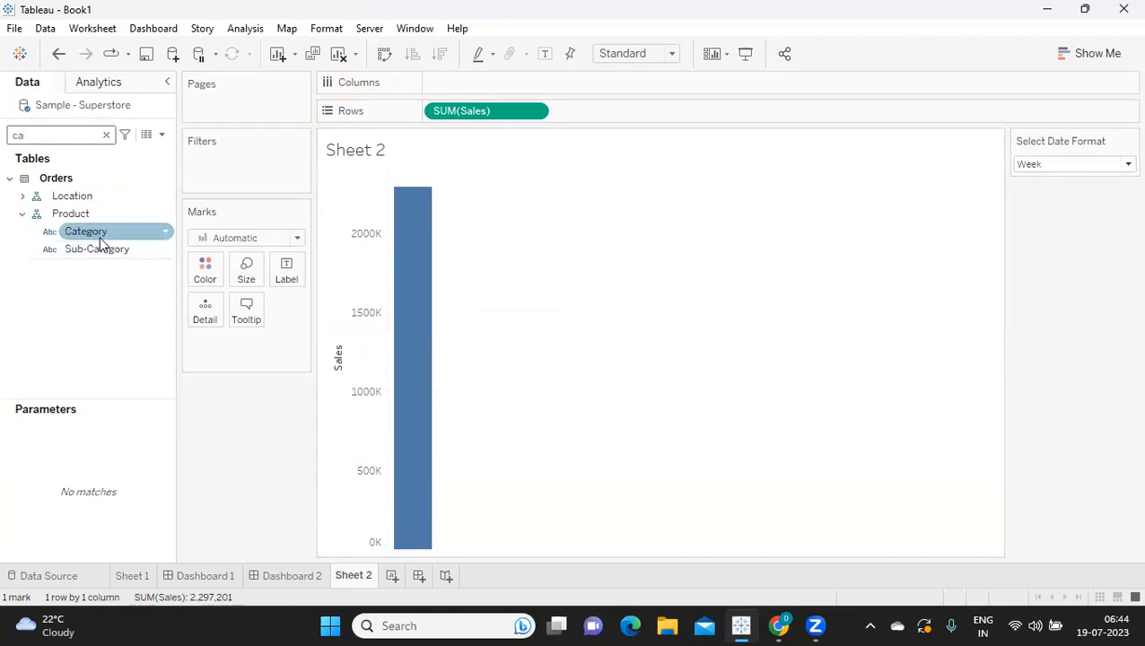
left_click_drag(86, 231, 485, 82)
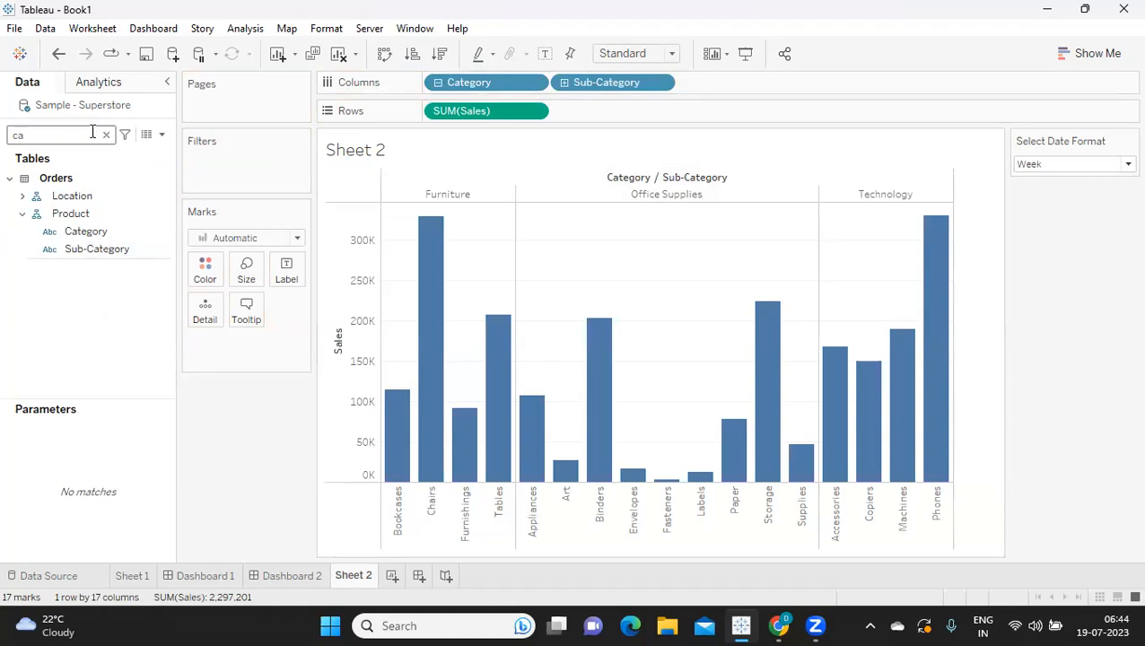
left_click(105, 134)
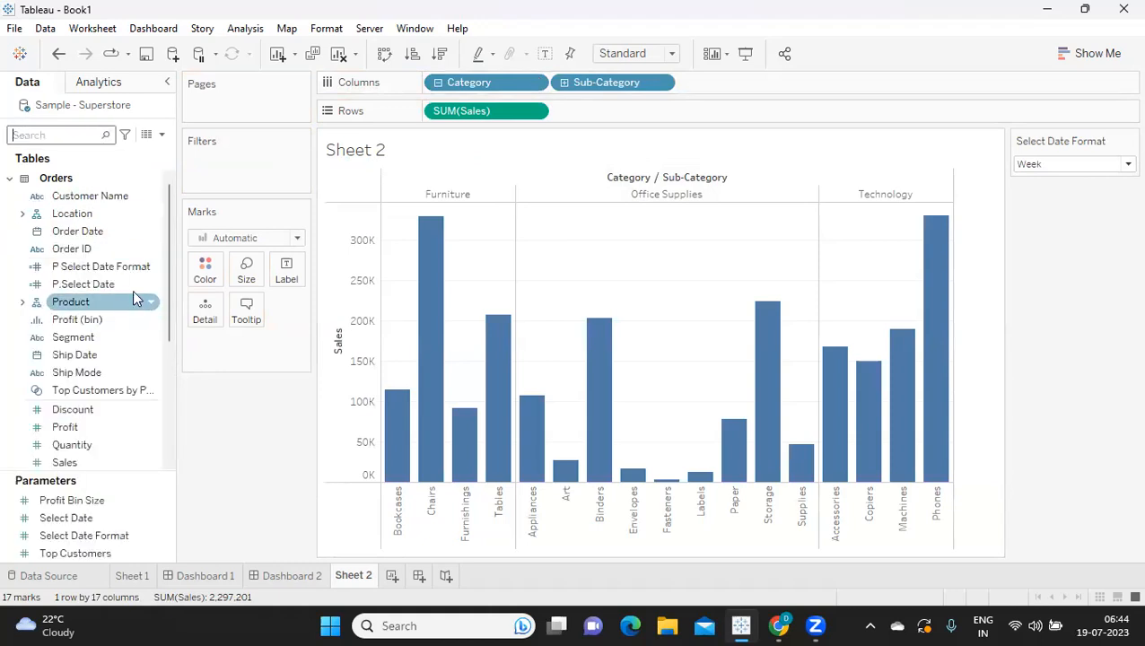
Step: Filter by P Select Date Format and show its card as a Multiple Values dropdown
right_click(101, 265)
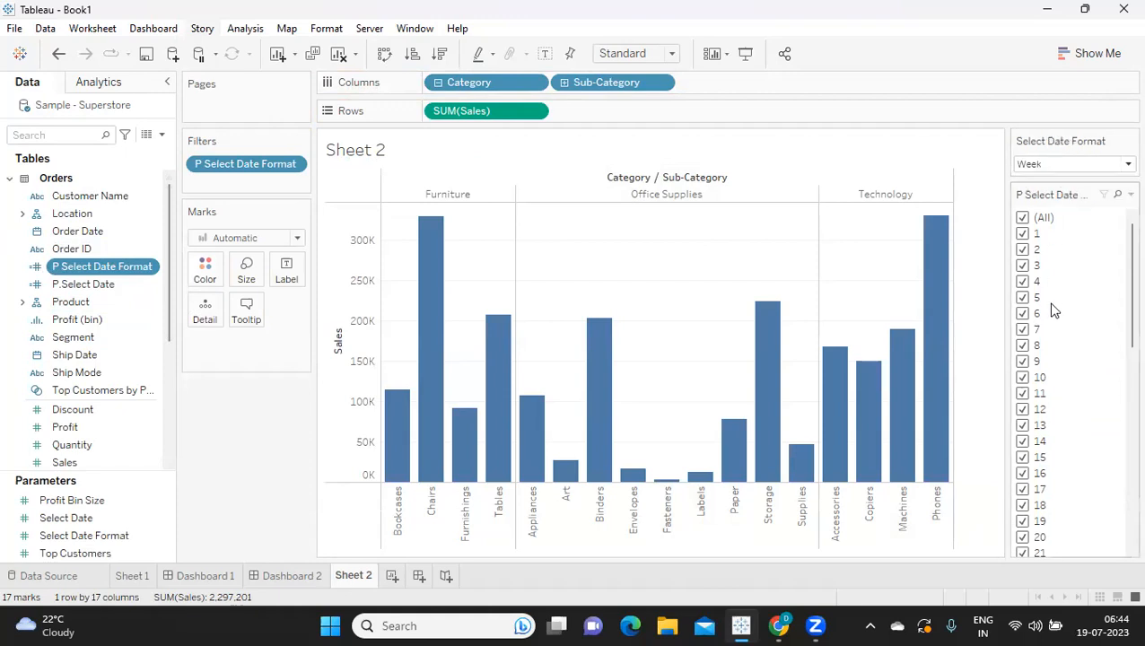
left_click(1127, 195)
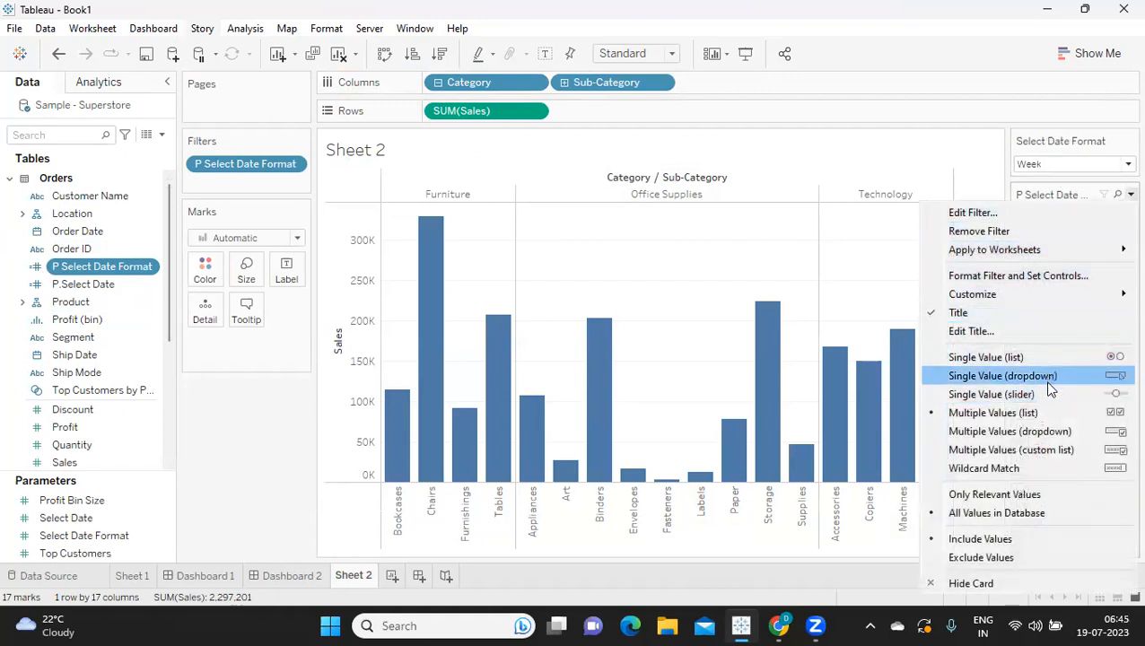
left_click(1002, 375)
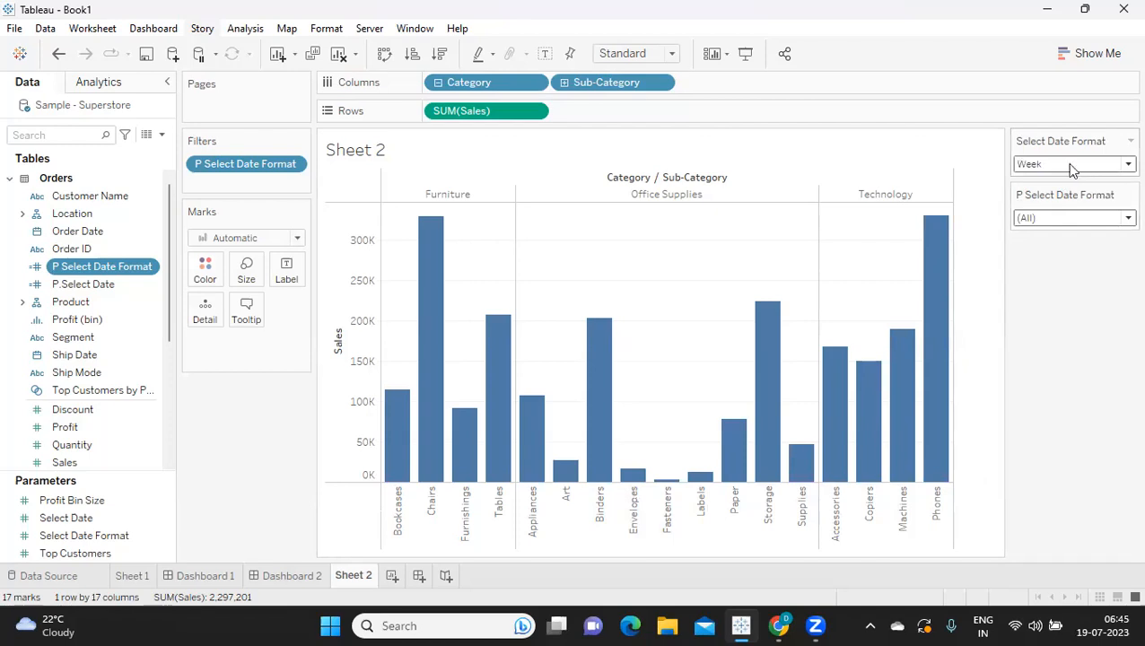
Step: Try Year (2019, 2020) and Month filters, then set Quarter with quarters 1 and 2 checked
left_click(1071, 163)
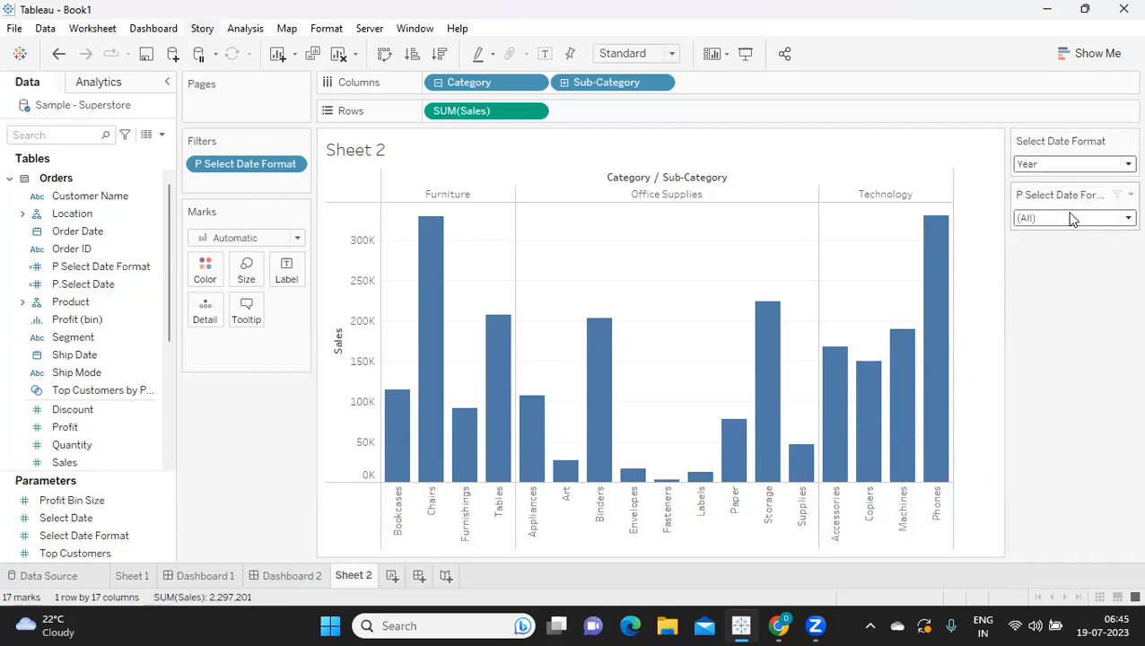
left_click(1123, 218)
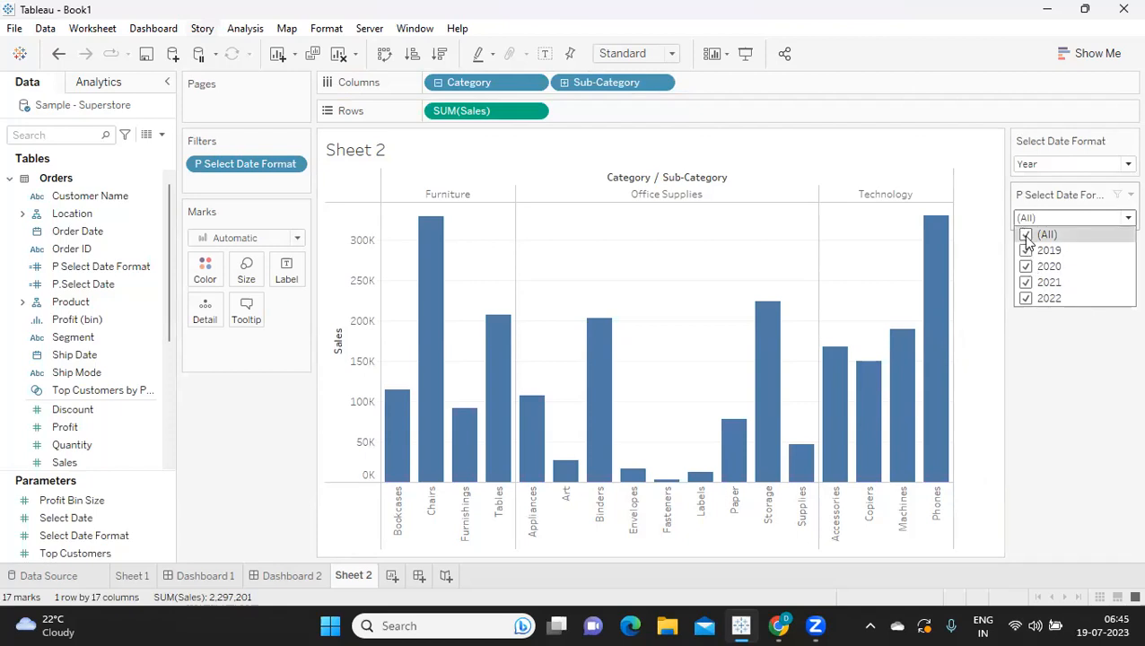
left_click(1026, 234)
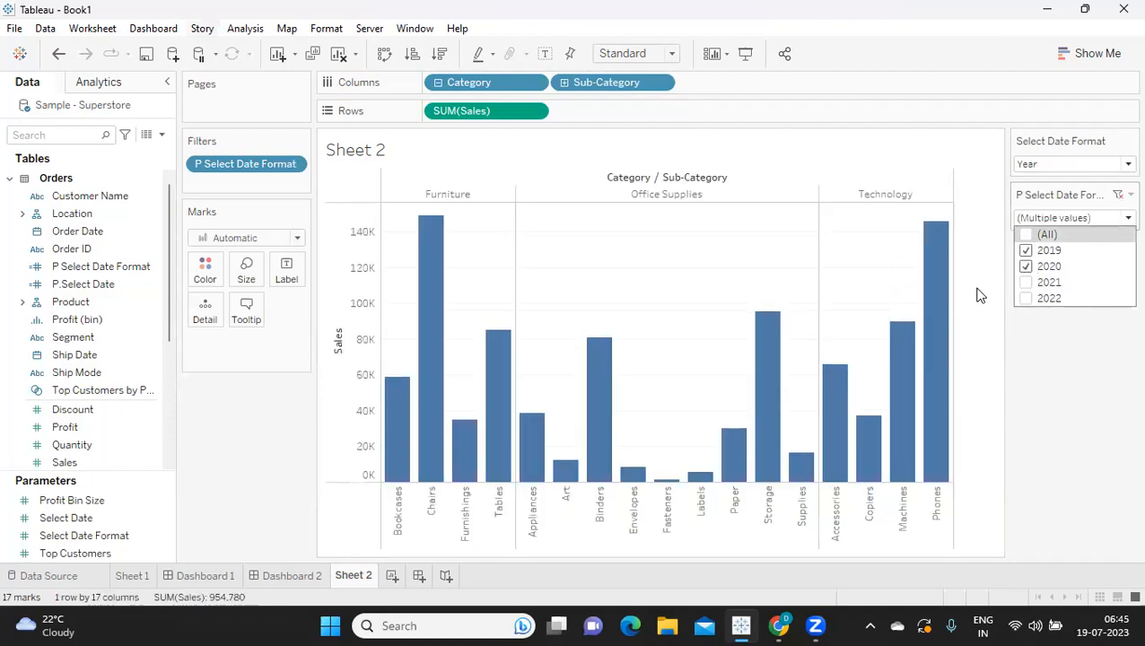
left_click(1074, 164)
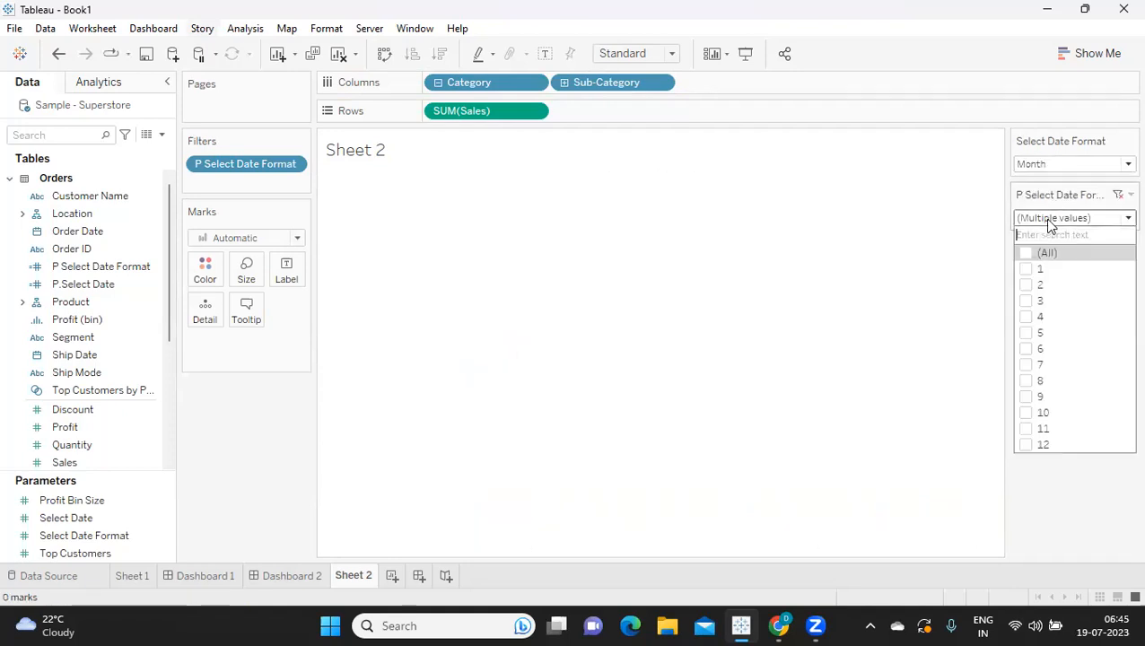
left_click(1025, 285)
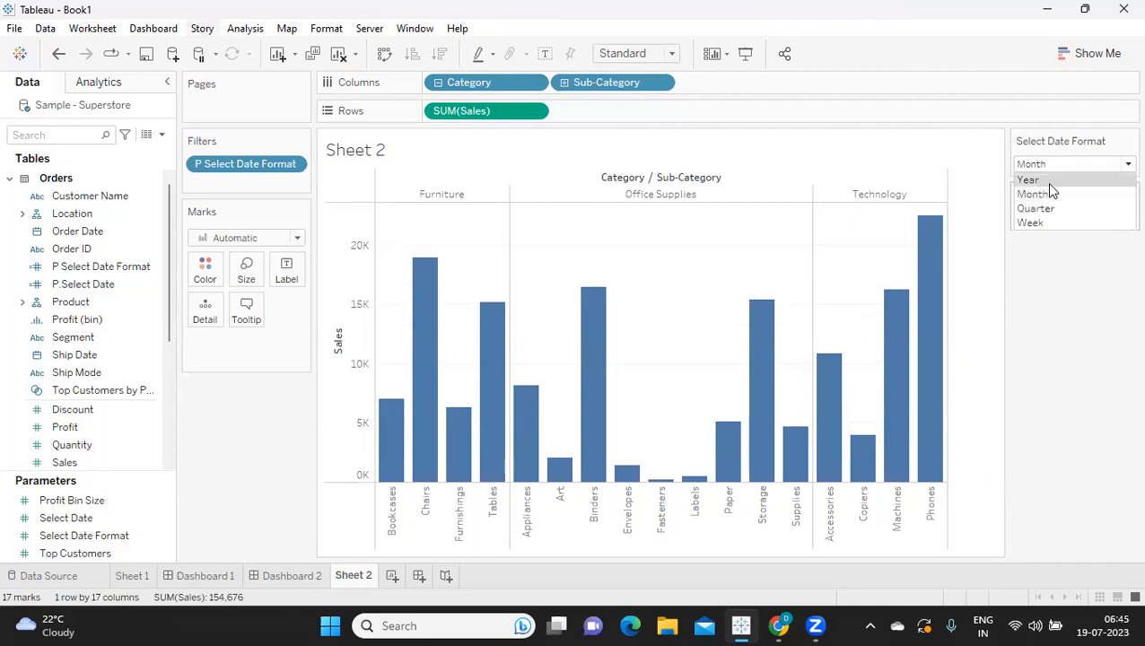
left_click(1035, 207)
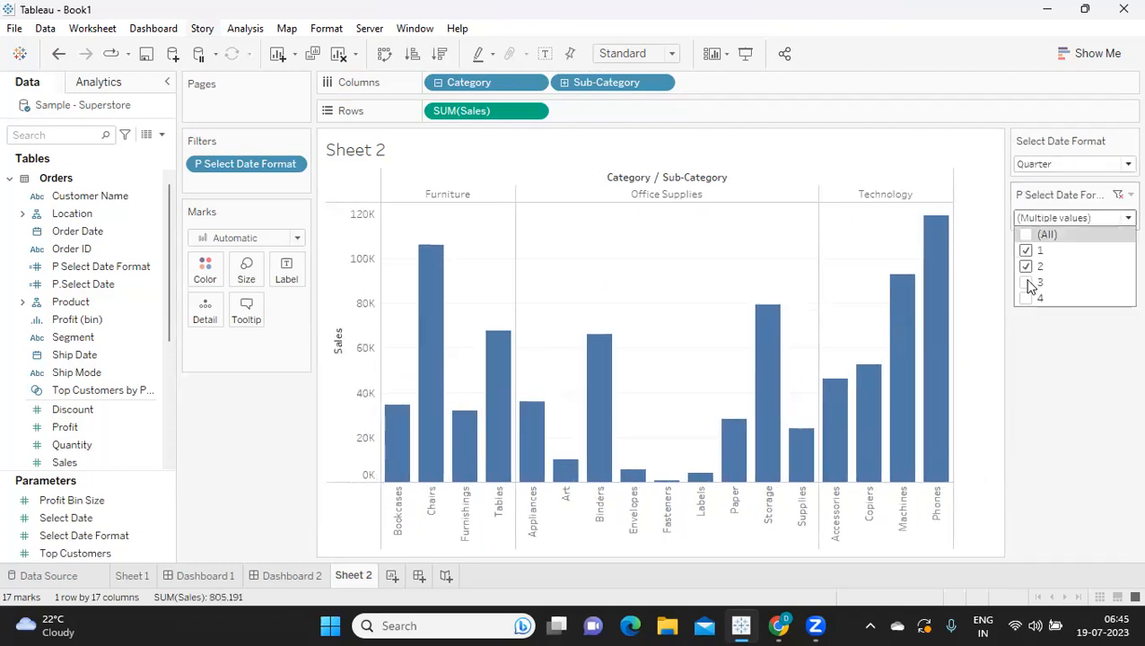